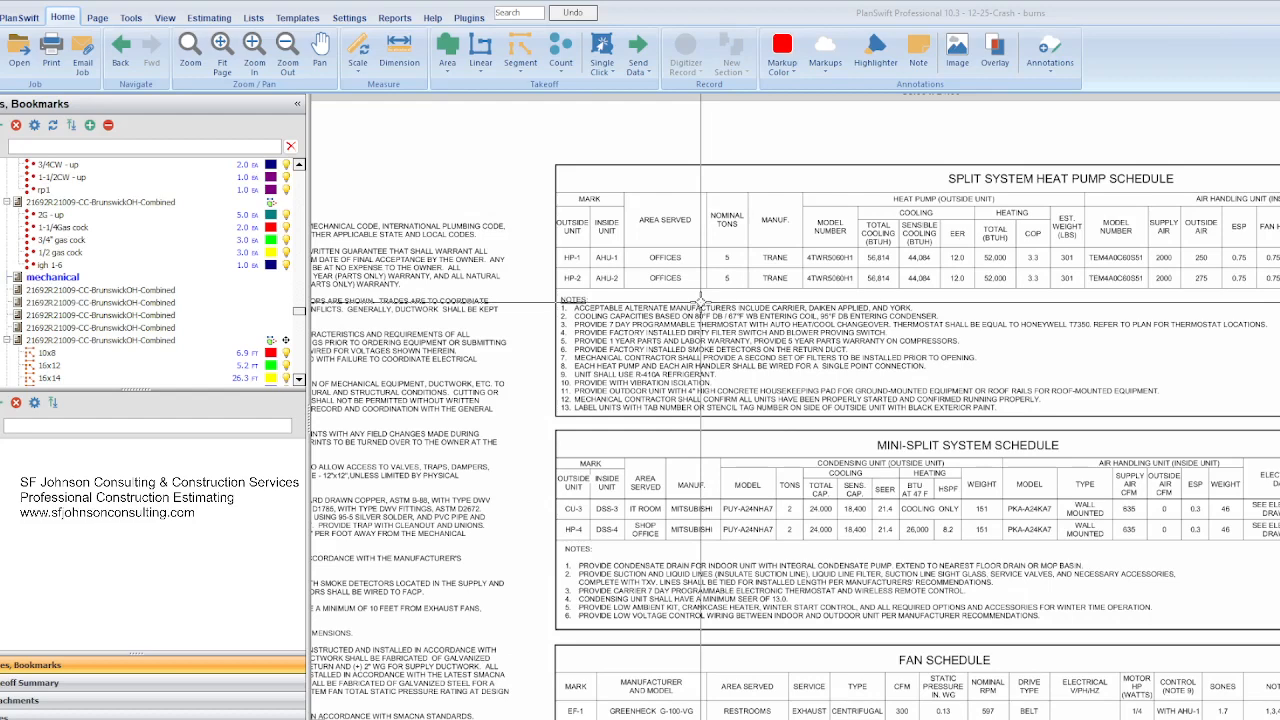
- Zoom in on the Split System Heat Pump Schedule to review the HP-1 and HP-2 entries and notes
left_click(254, 52)
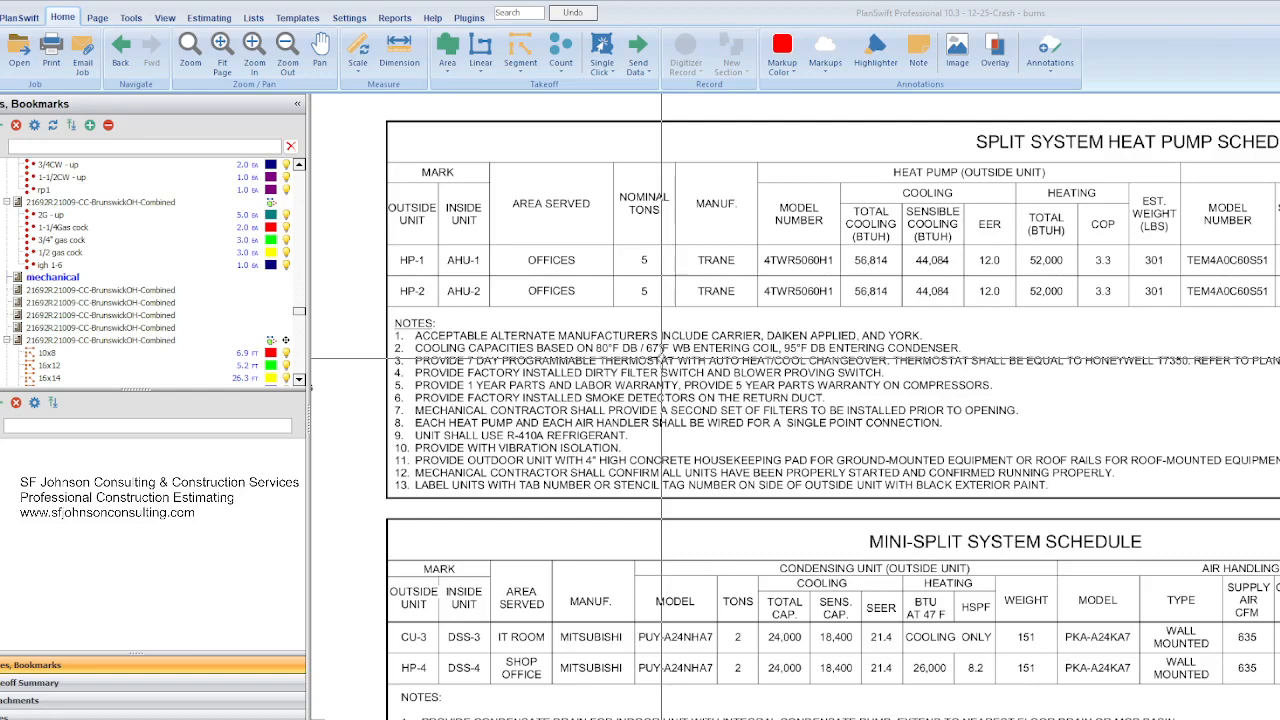
left_click(254, 54)
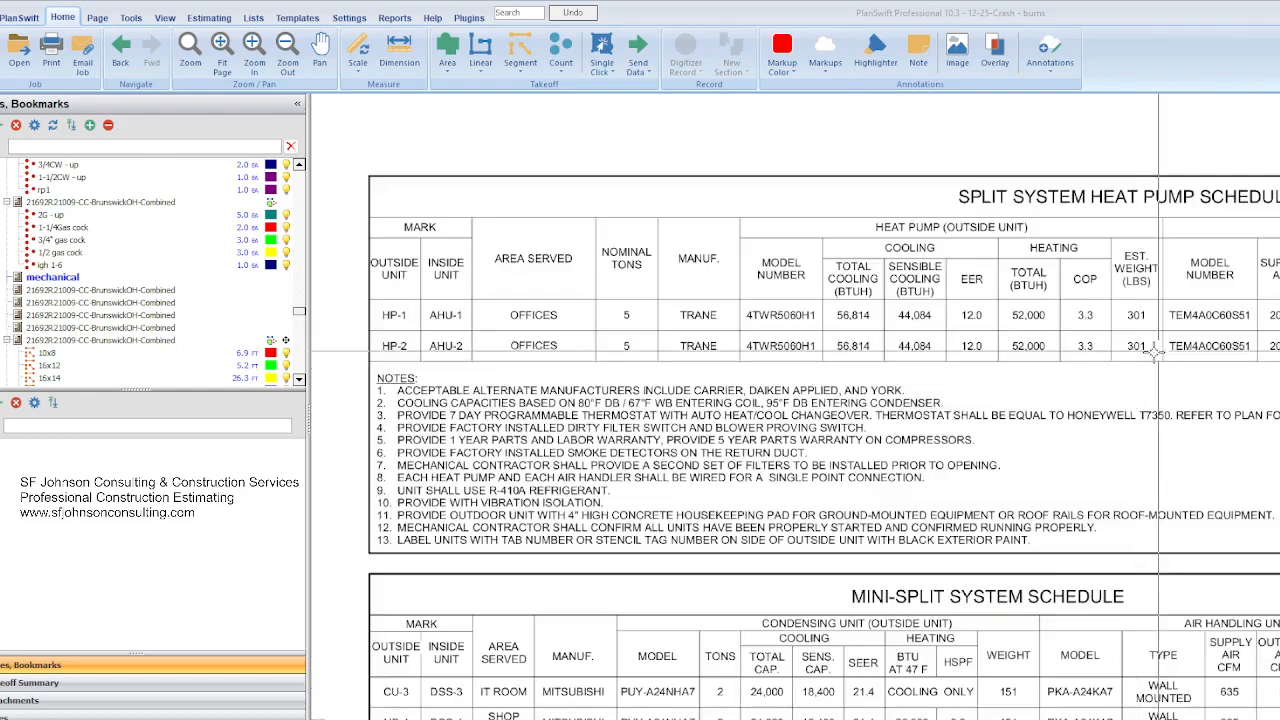
left_click(288, 46)
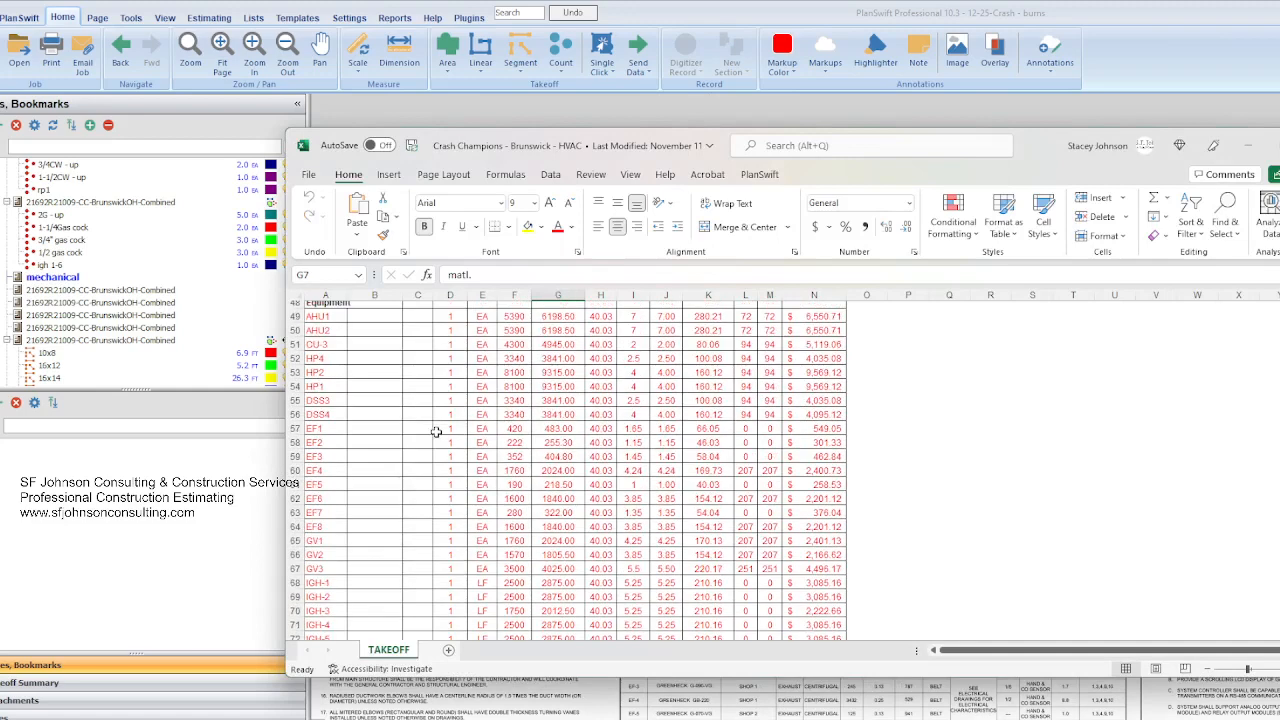
- Scroll through the Equipment section rows from air handlers to exhaust fans and heaters, checking quantities and totals
scroll("down", 3)
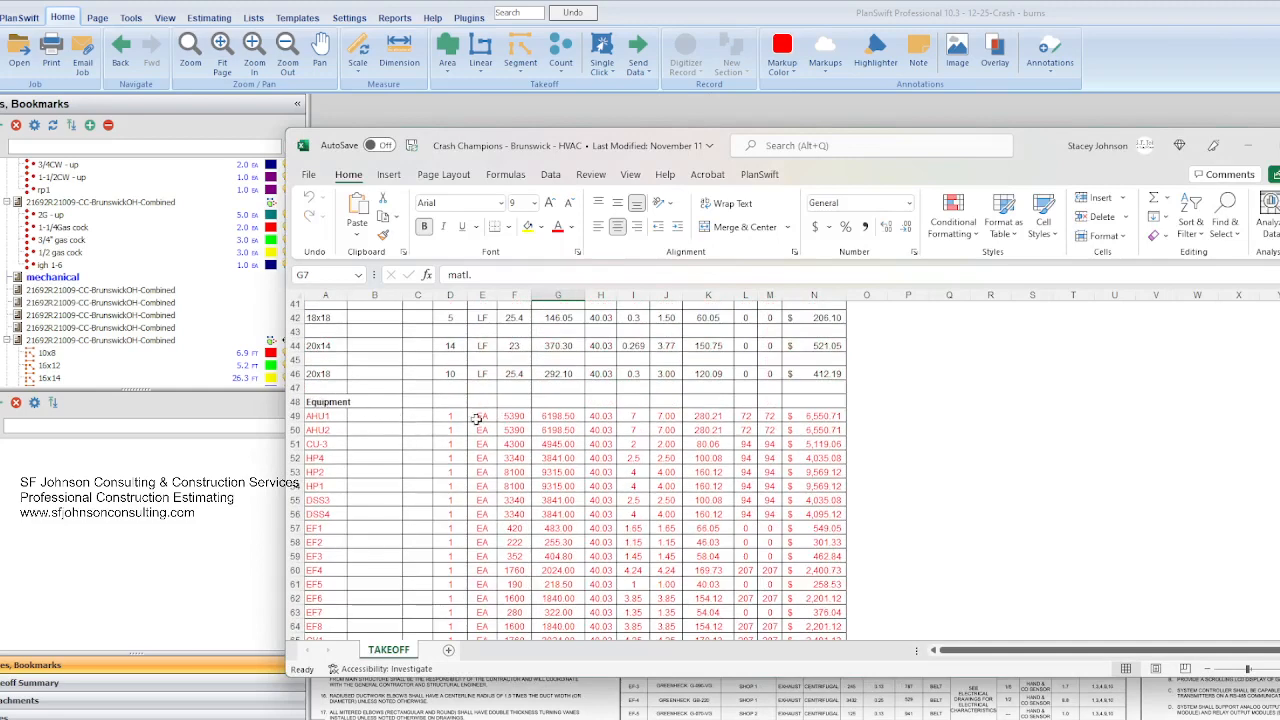
mouse_move(416, 460)
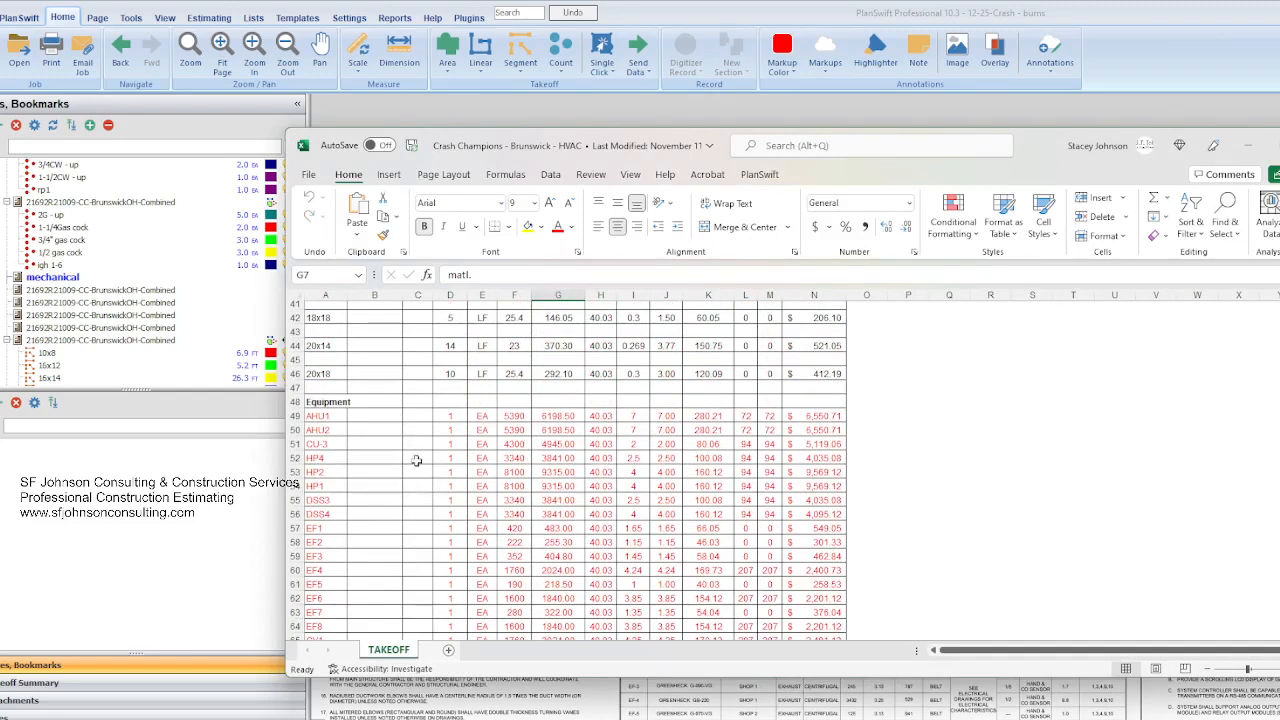
scroll("down", 3)
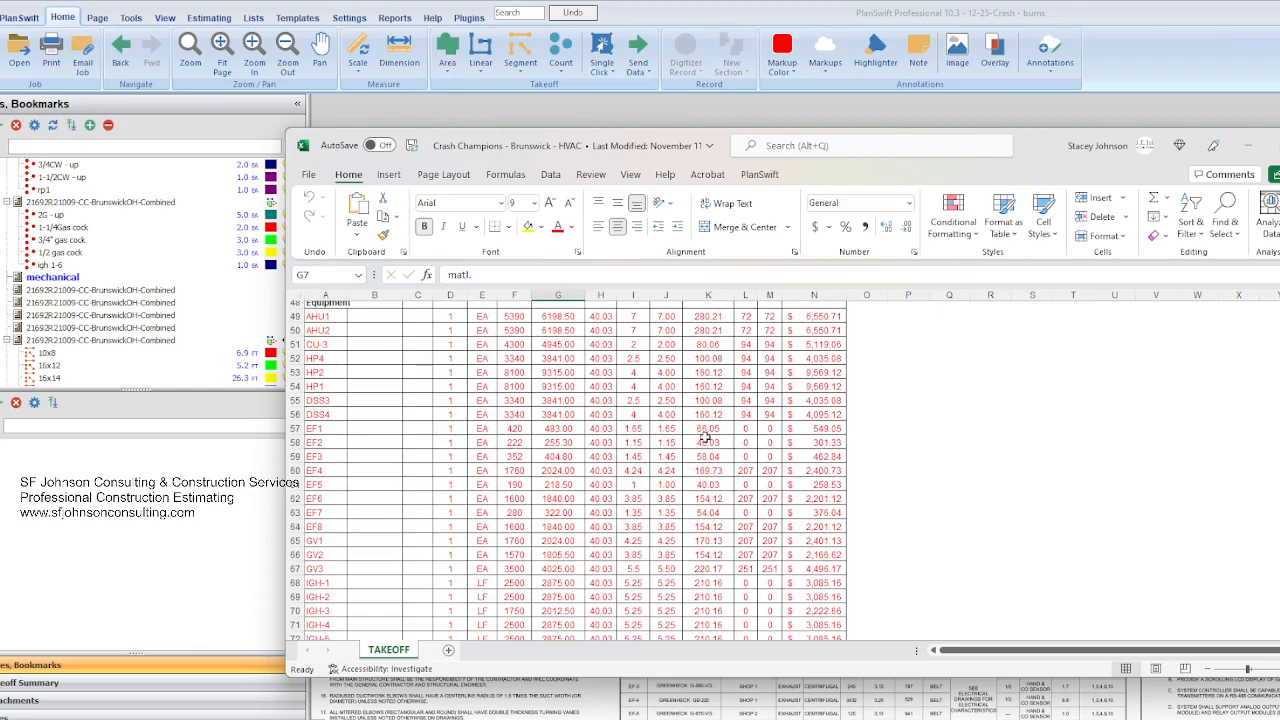
scroll("down", 3)
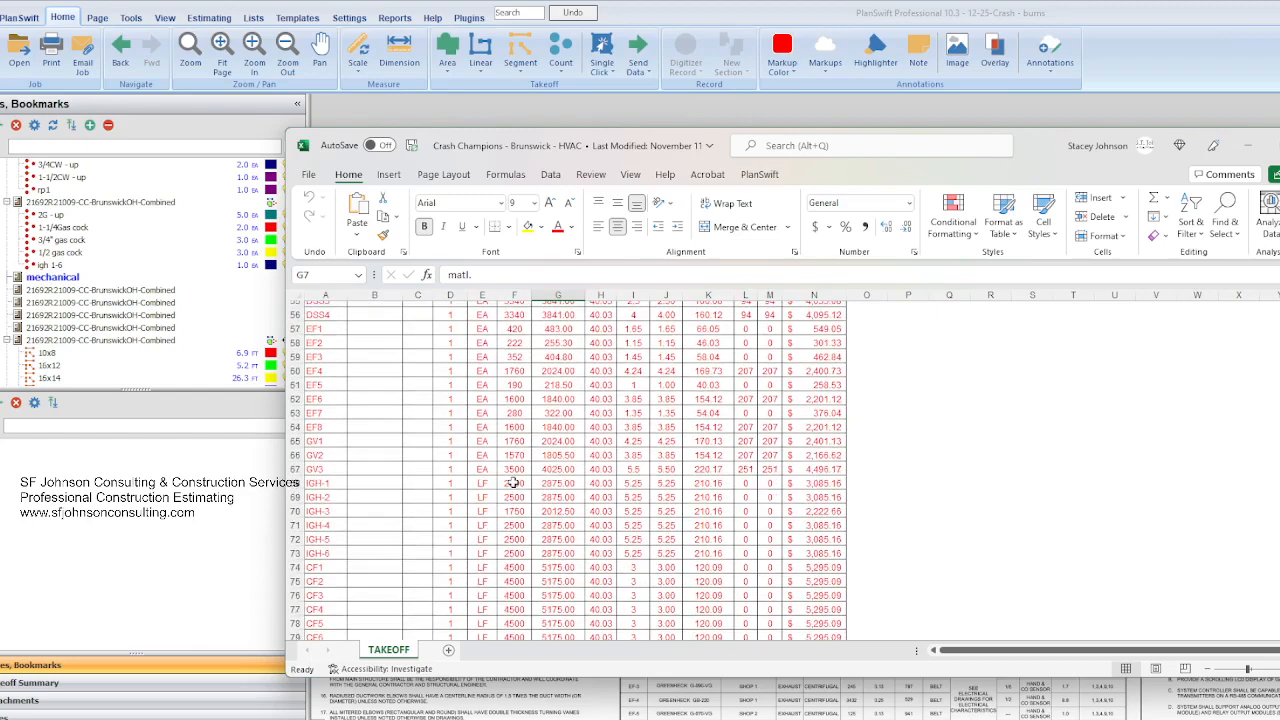
mouse_move(380, 512)
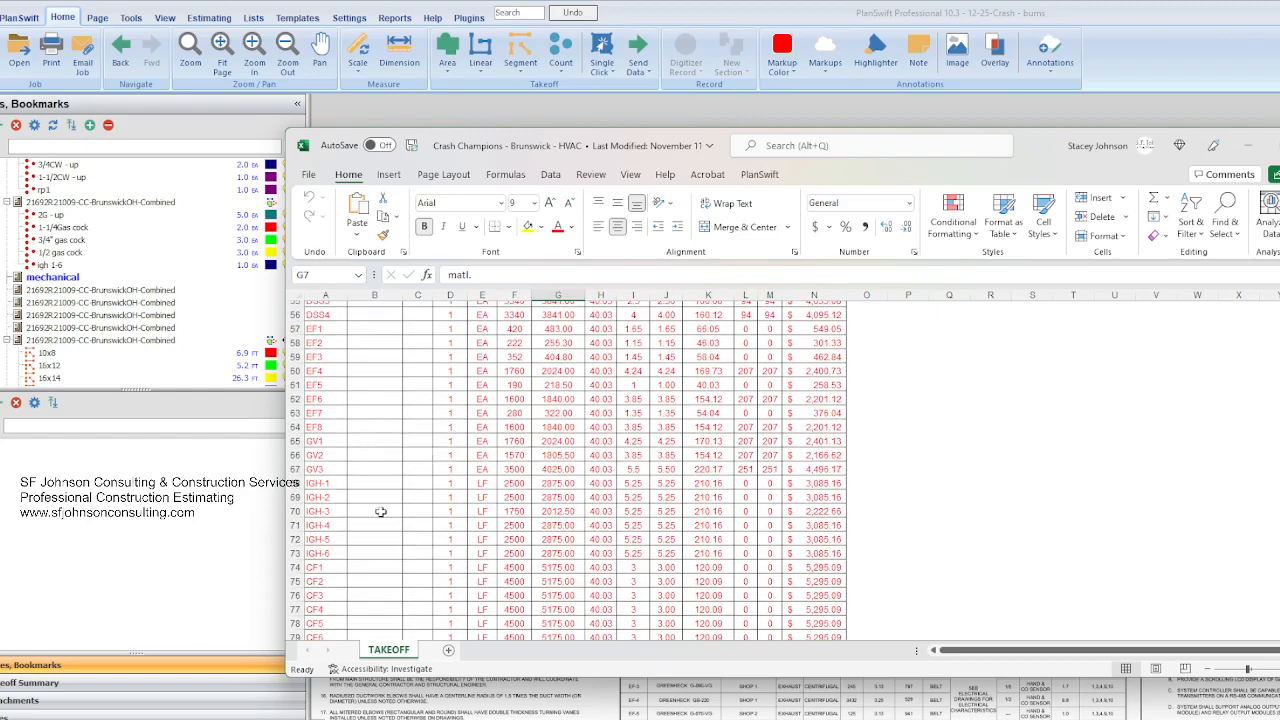
scroll("down", 3)
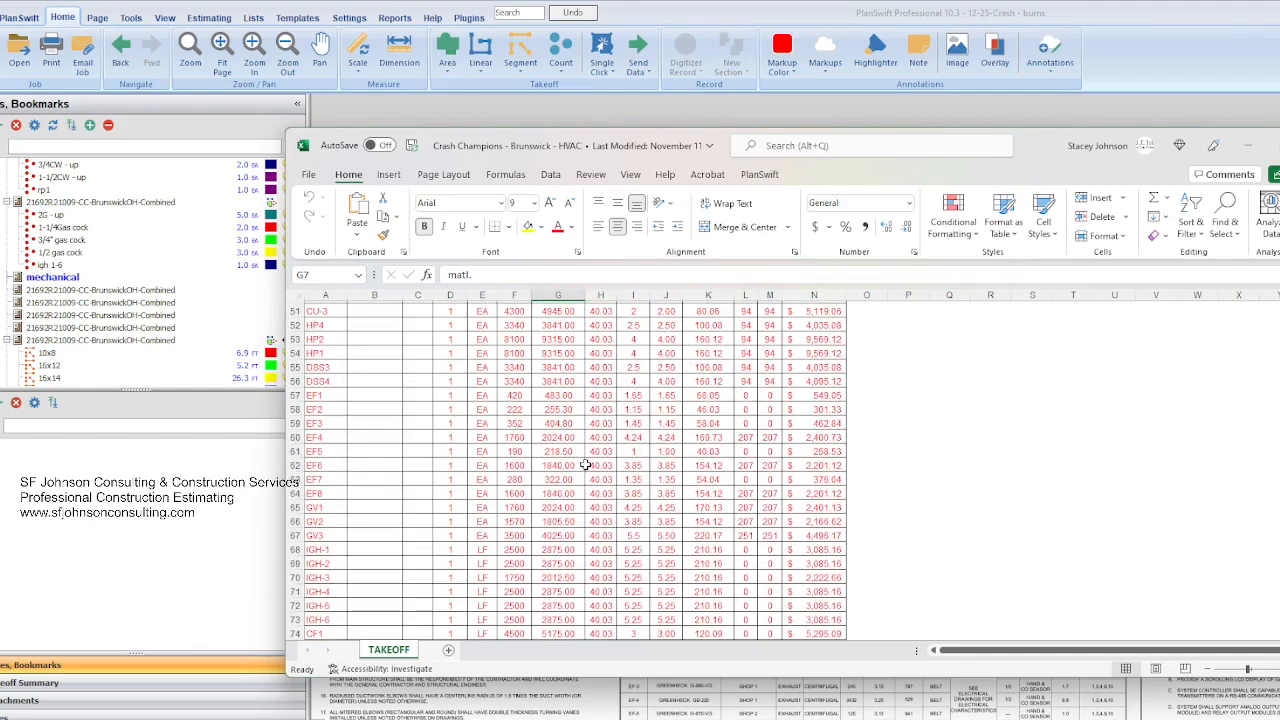
scroll("up", 3)
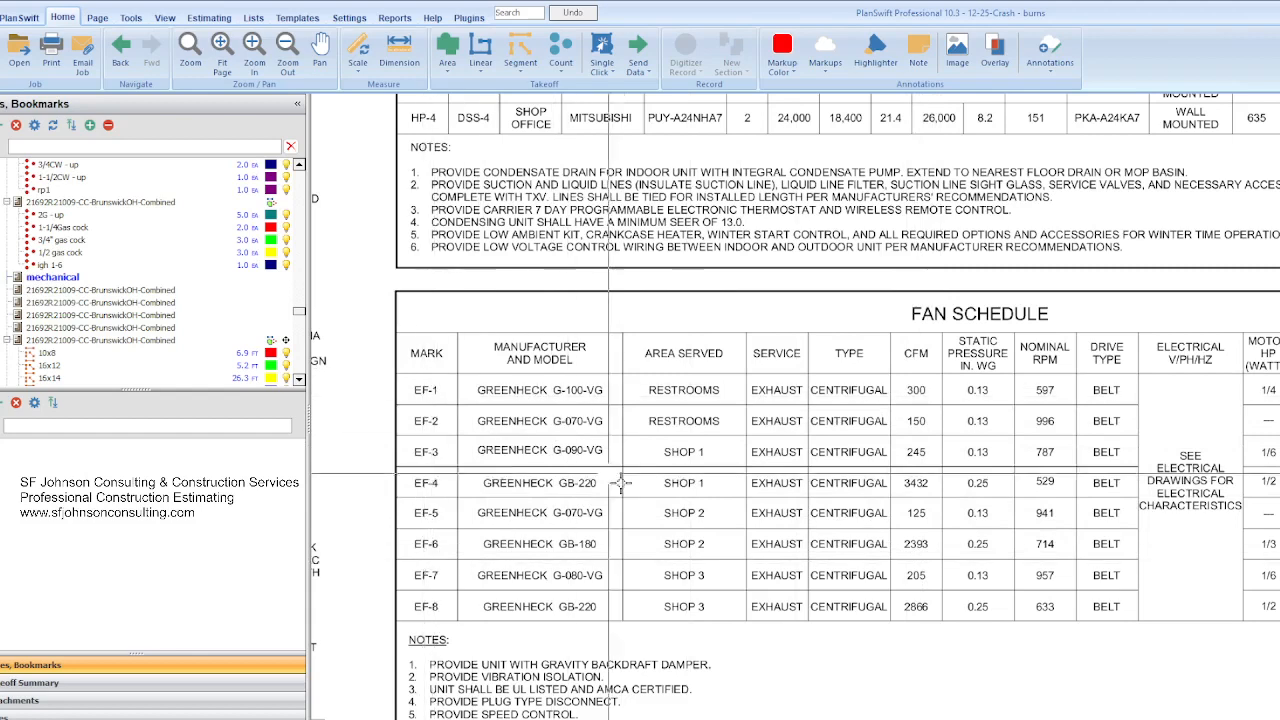
mouse_move(616, 470)
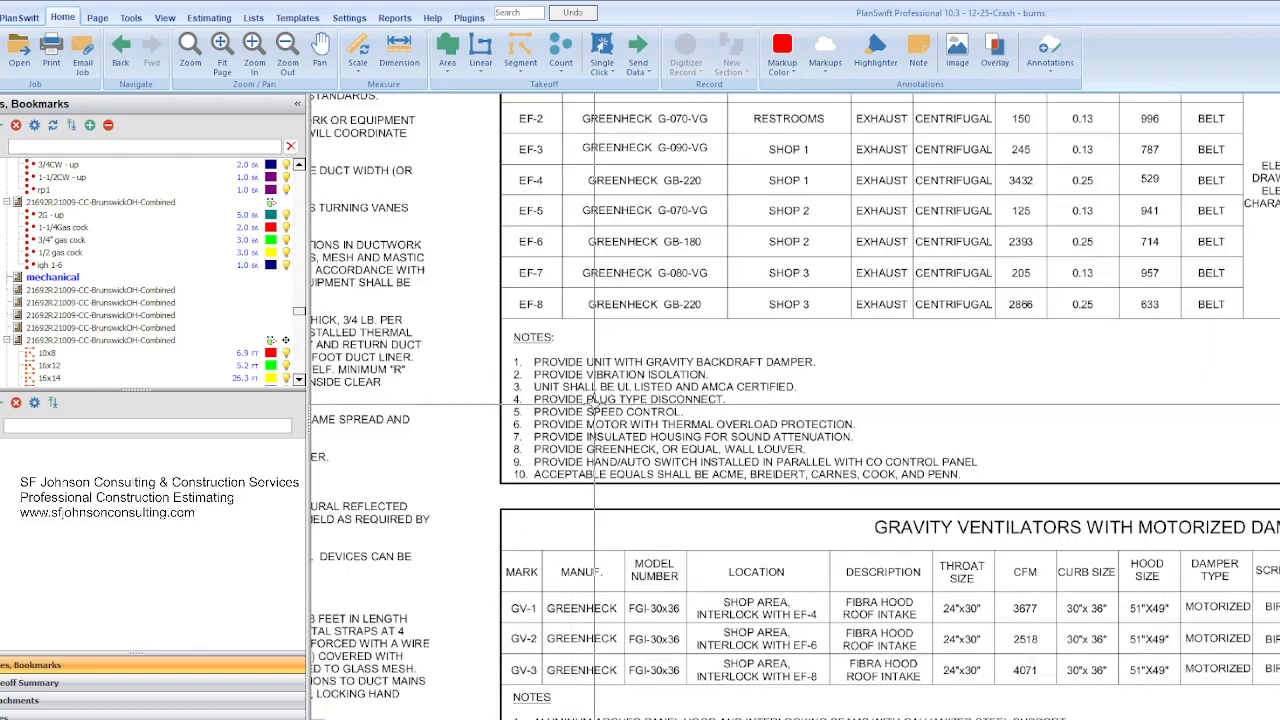
- Scroll down past the Fan Schedule to the Gravity Ventilators table
scroll("down", 3)
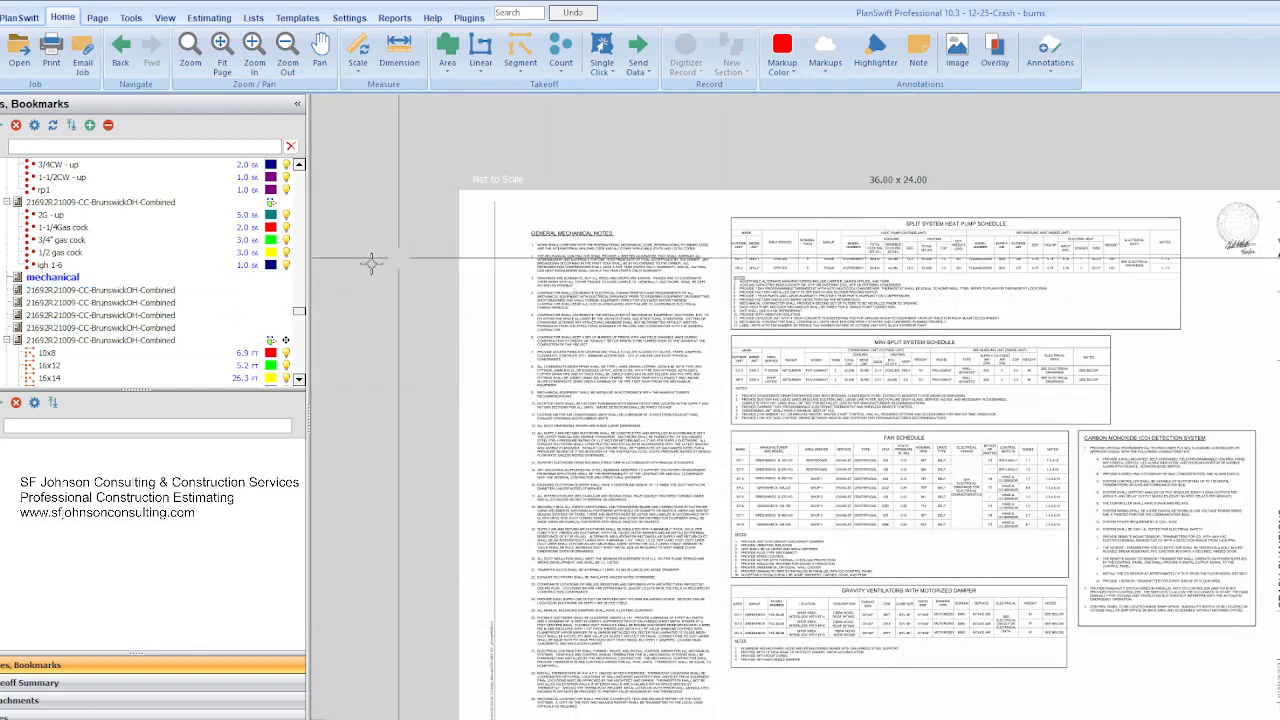
- Open the next combined mechanical plan page showing the ductwork with the 8-inch diffuser branch
left_click(100, 328)
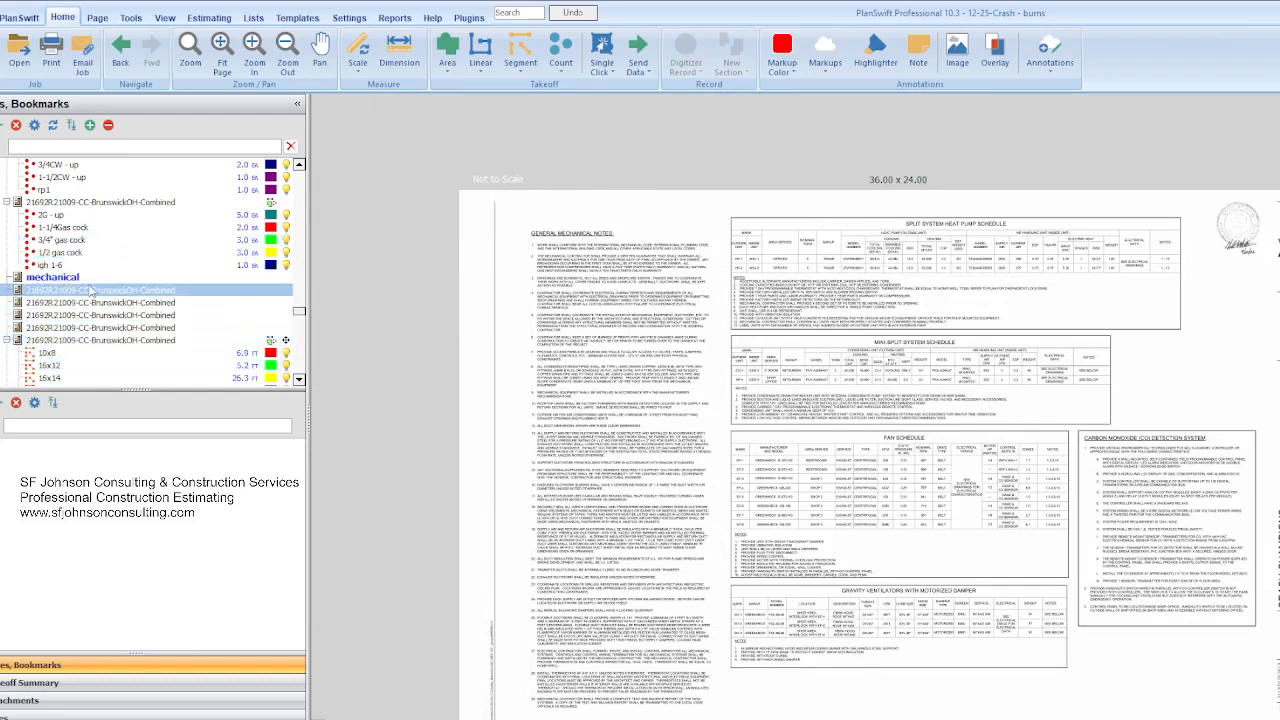
double_click(100, 340)
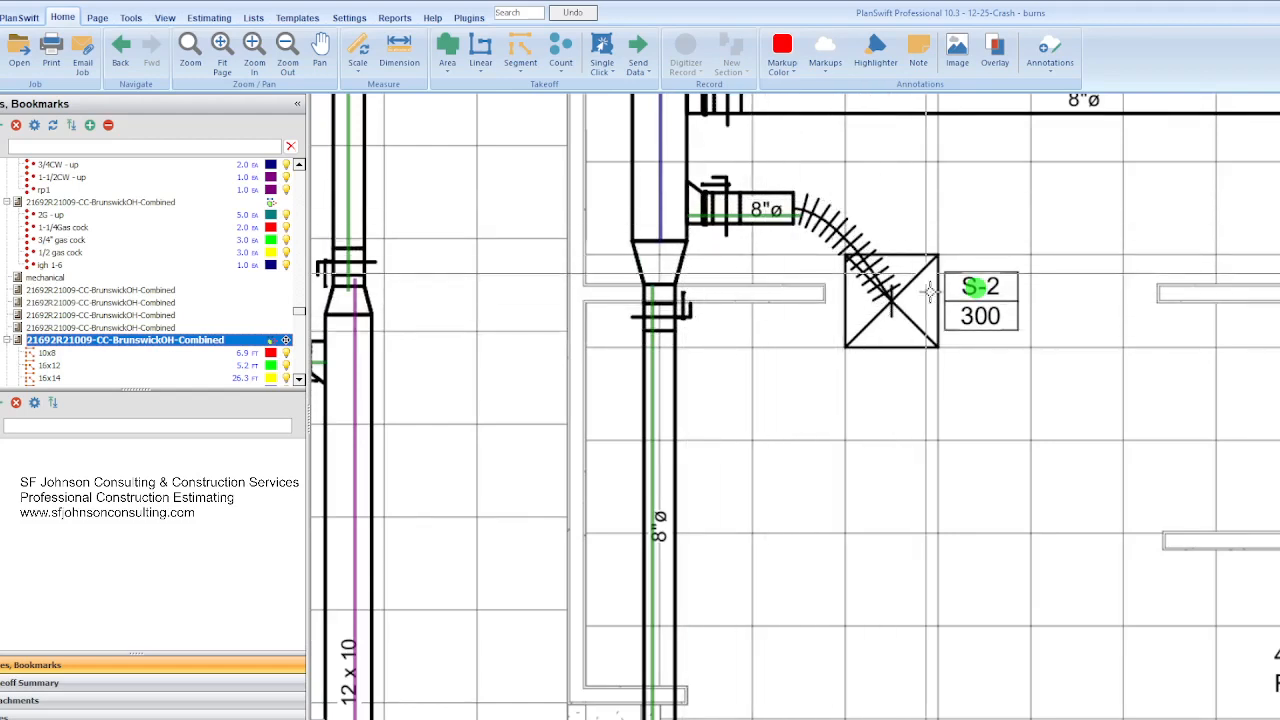
mouse_move(944, 330)
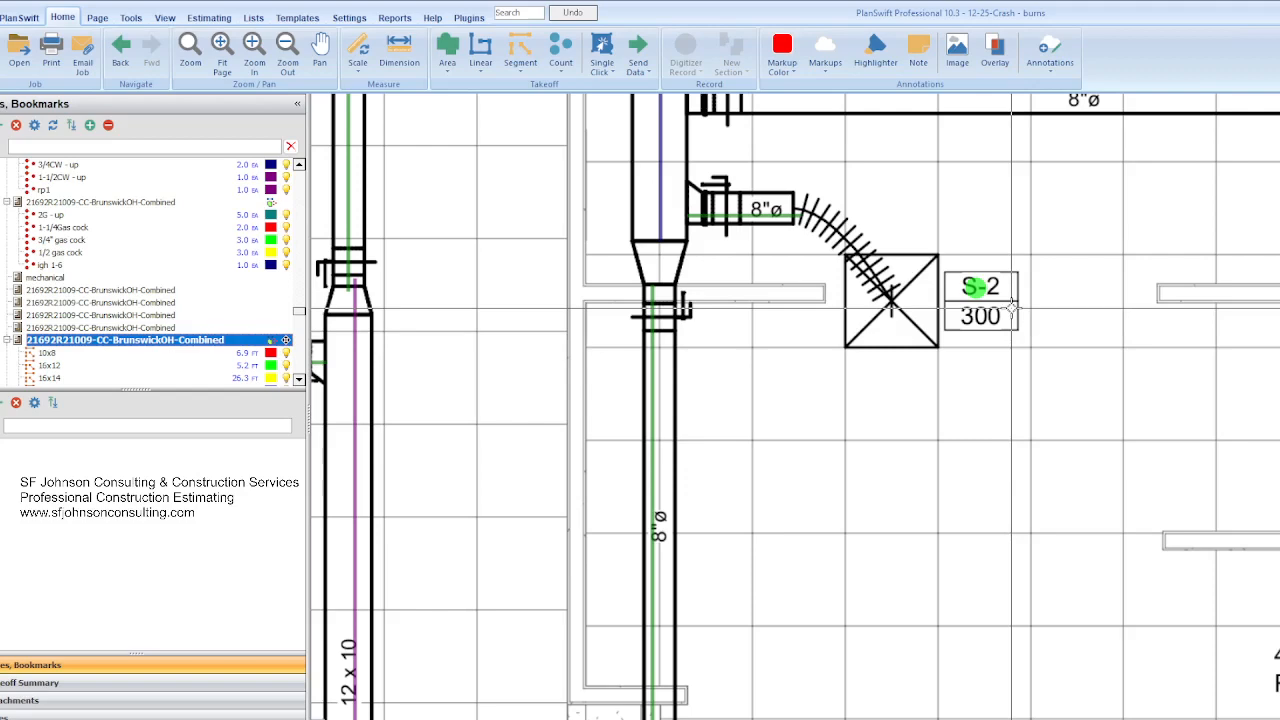
mouse_move(1010, 308)
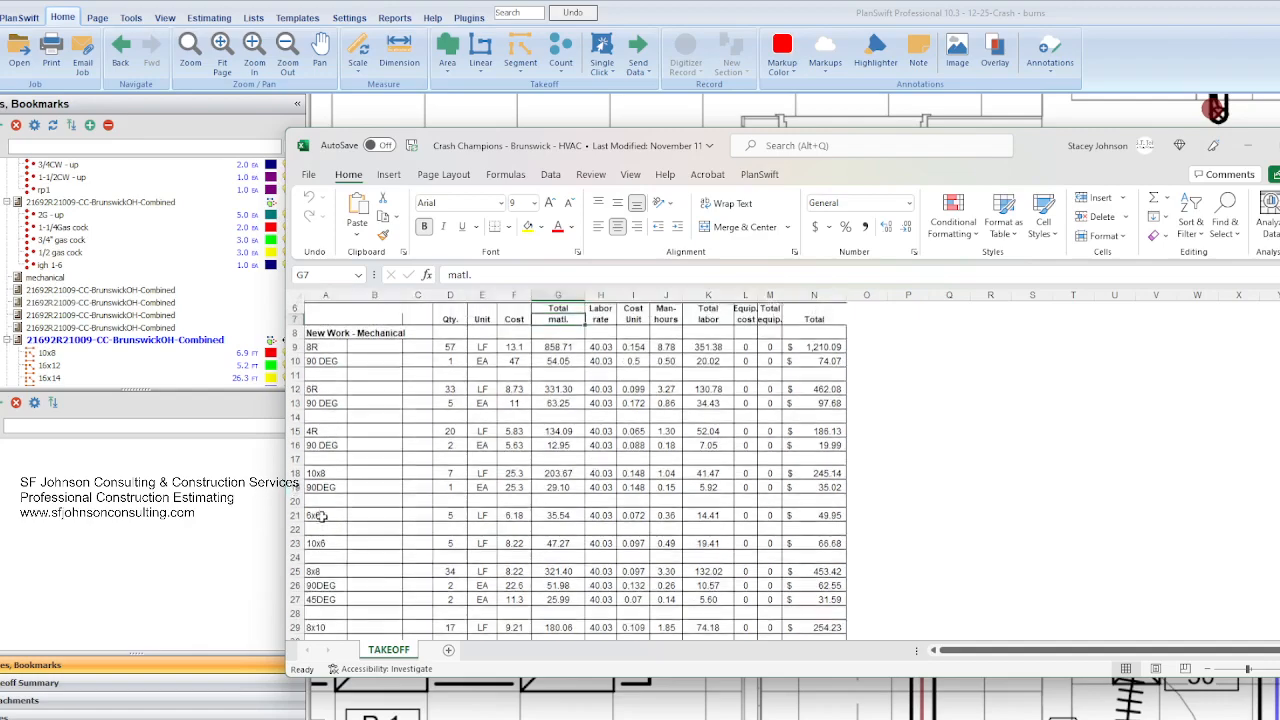
- Scroll the TAKEOFF sheet down to the Additional Costs and the $147,591.02 BID TOTAL row
scroll("down", 3)
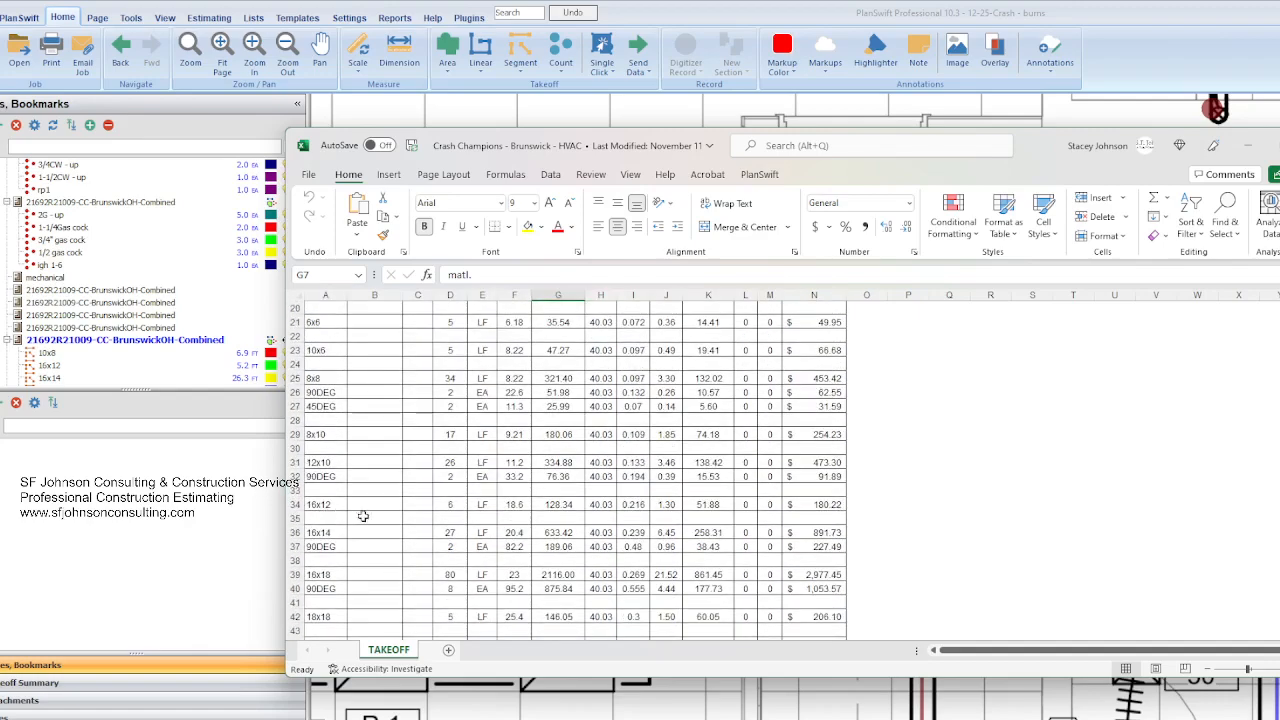
scroll("down", 3)
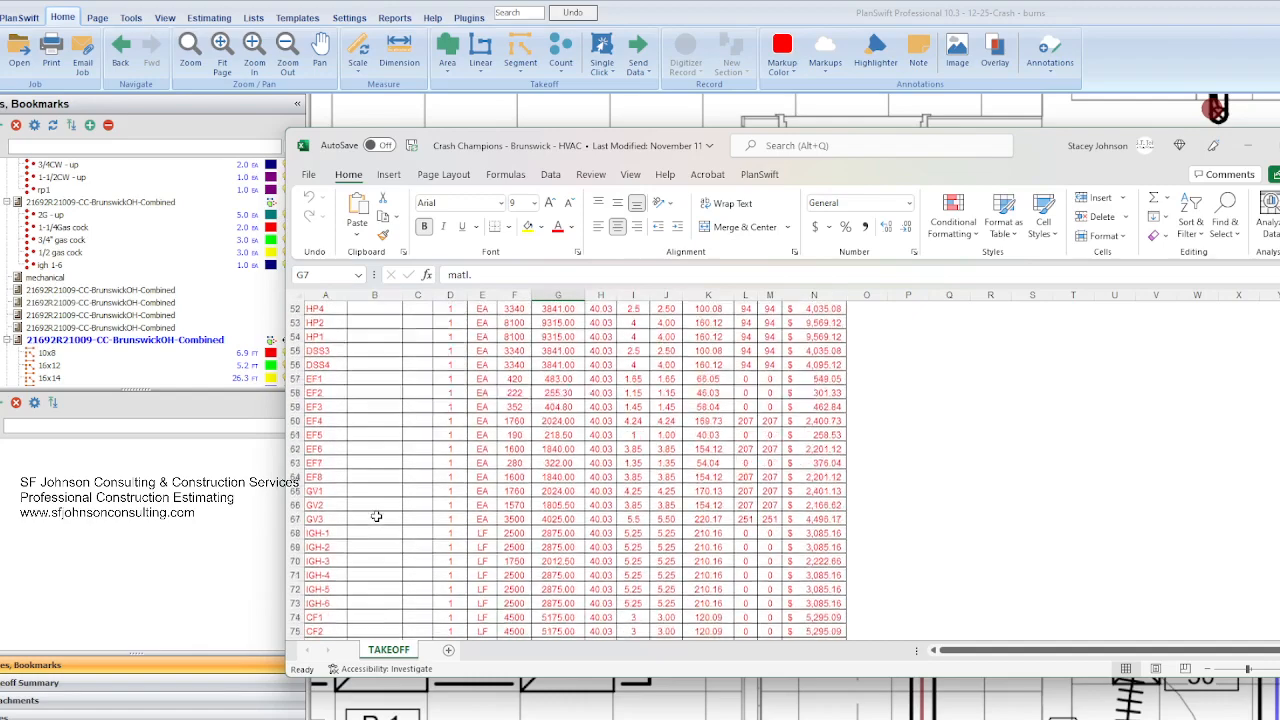
scroll("down", 3)
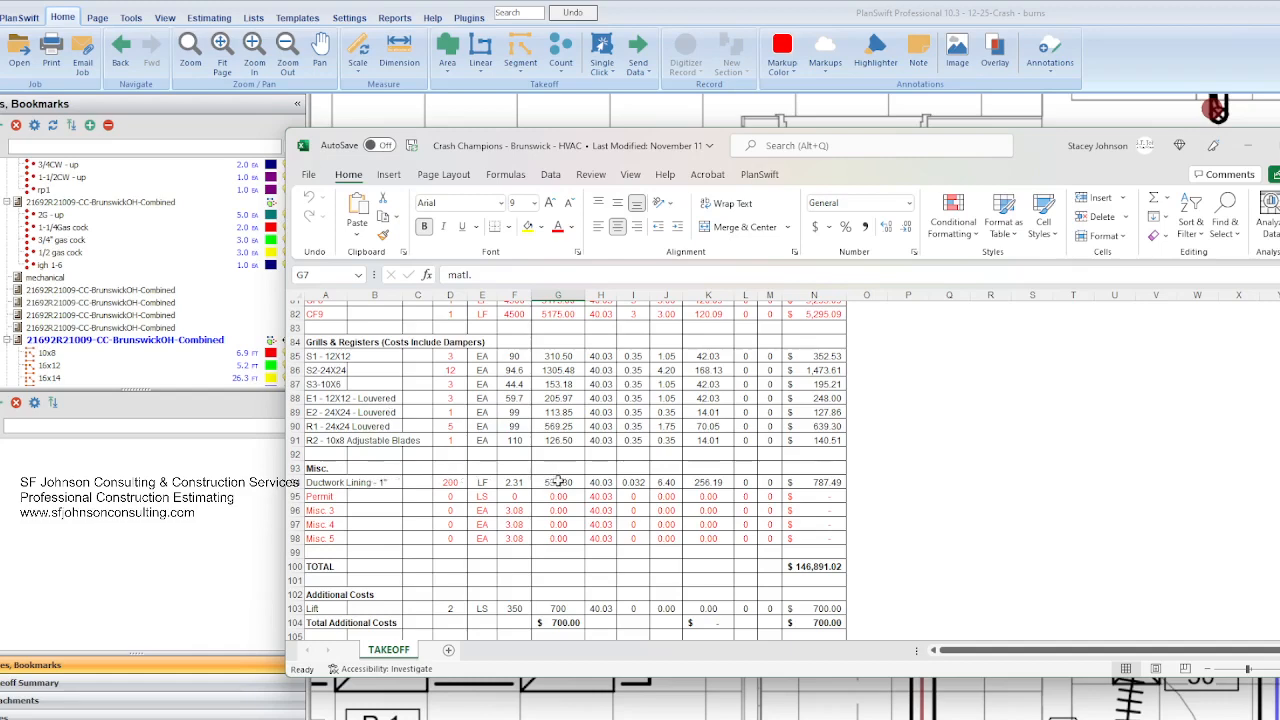
scroll("down", 3)
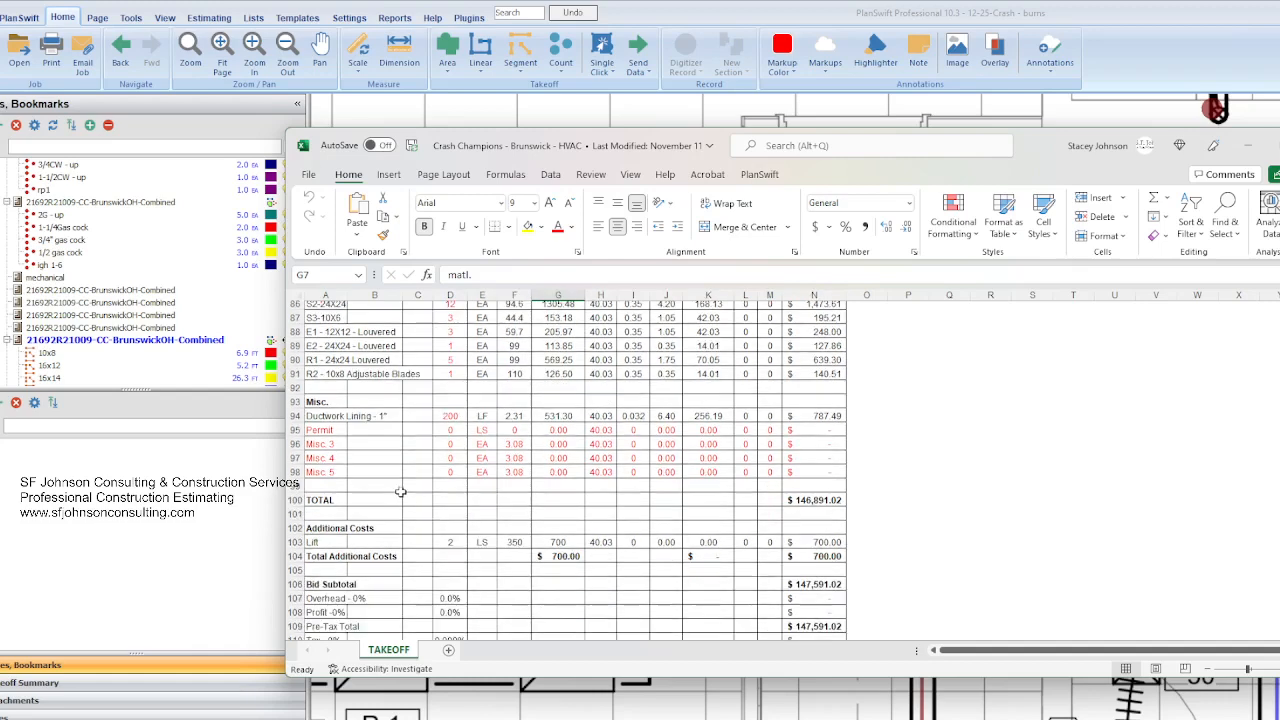
scroll("down", 3)
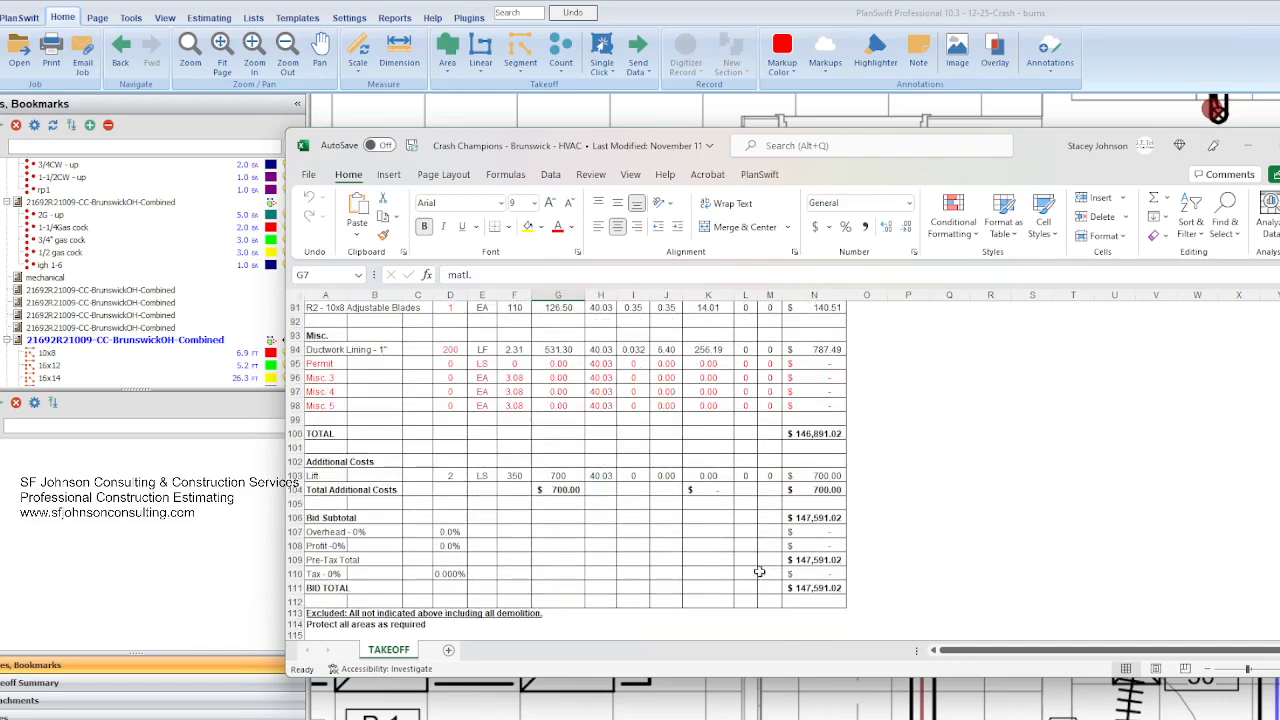
mouse_move(616, 548)
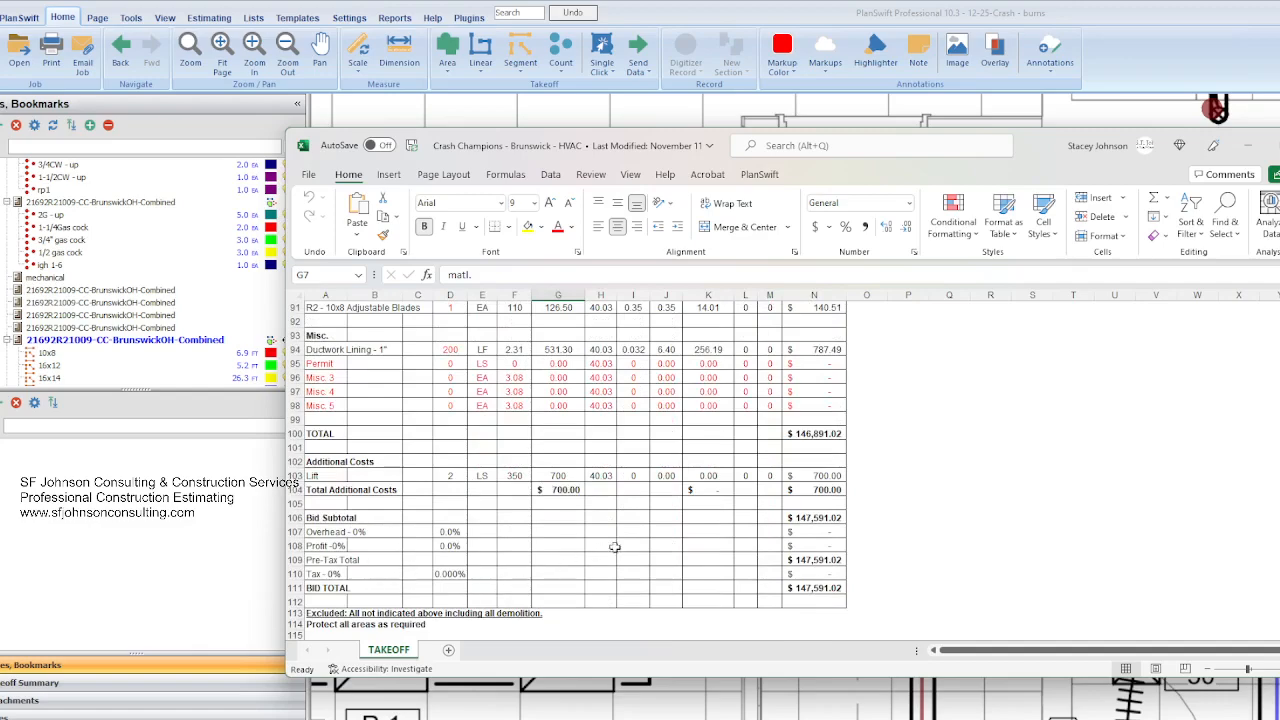
scroll("up", 3)
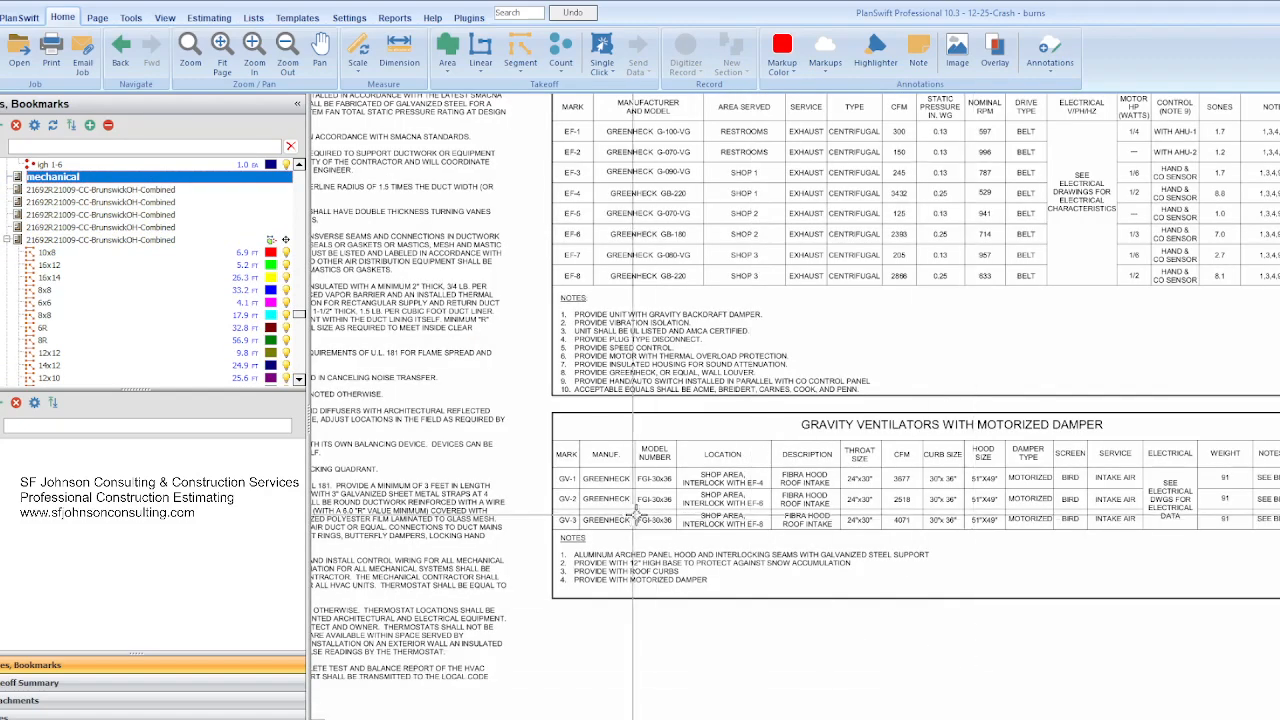
- On sheet M201, start a new Area takeoff and accept its properties
left_click(108, 202)
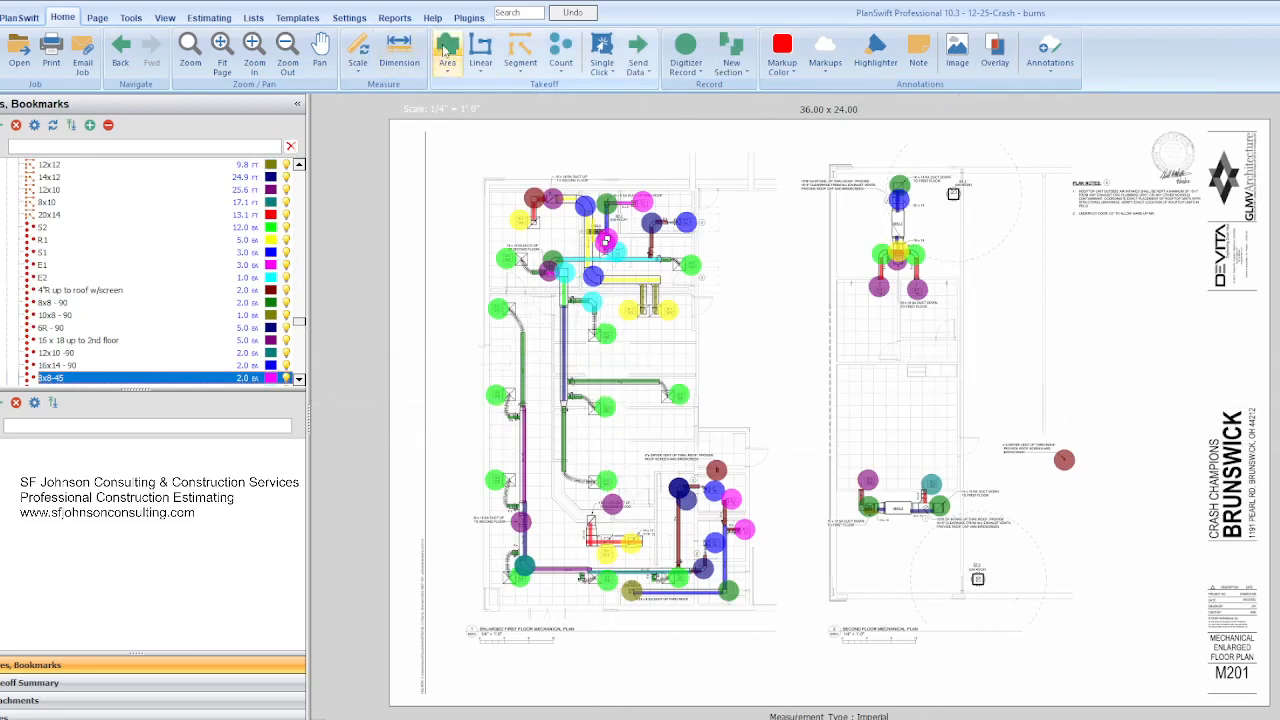
left_click(448, 52)
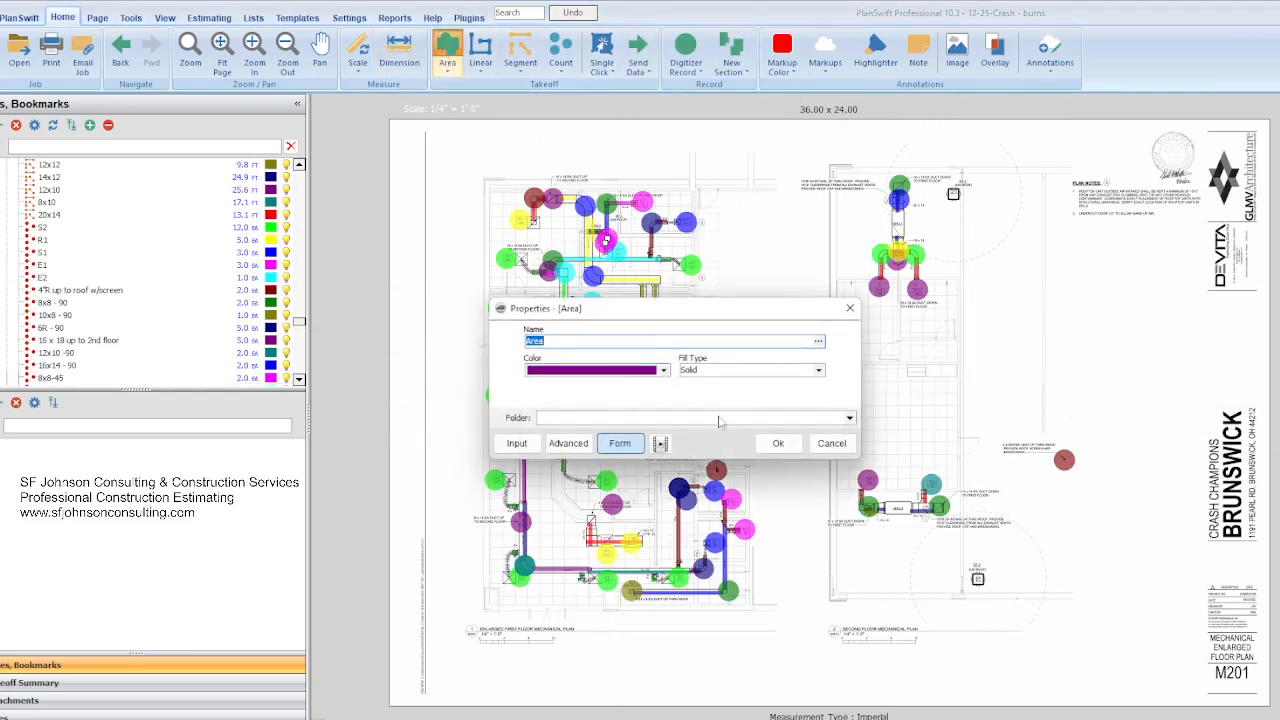
left_click(778, 444)
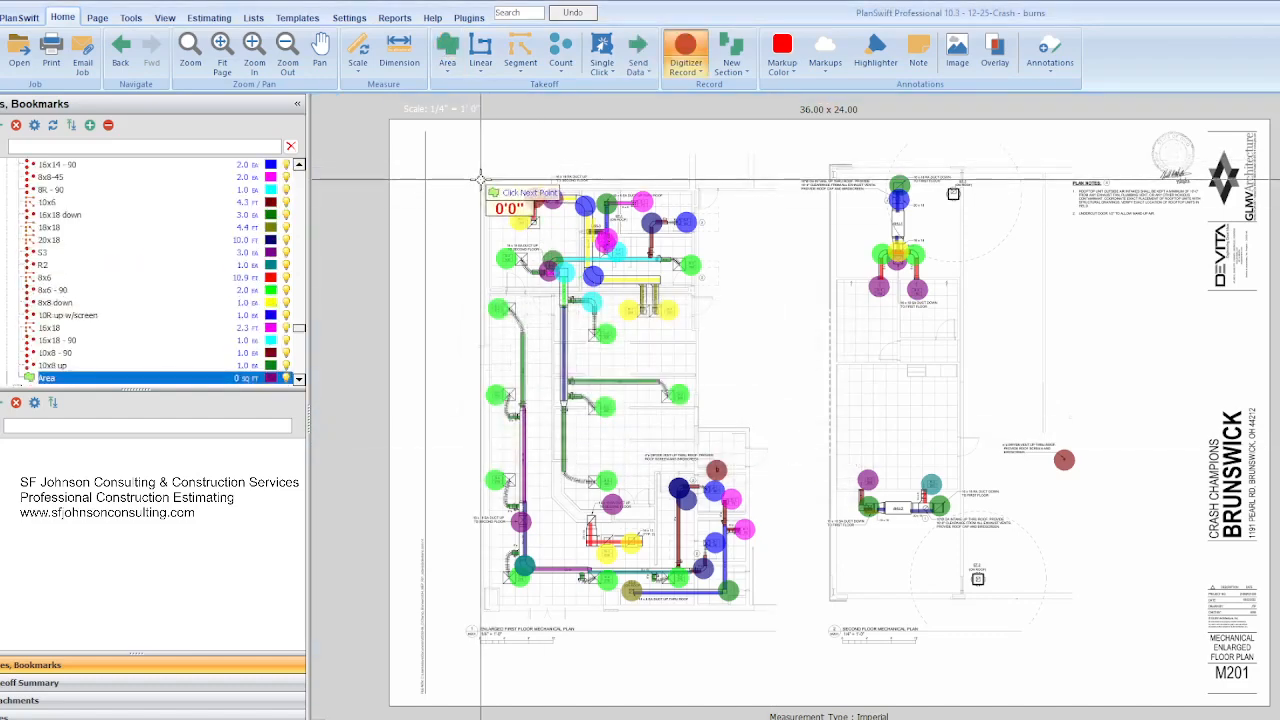
- Digitize polygon corners around the left building outline and begin the right-hand section
left_click(696, 182)
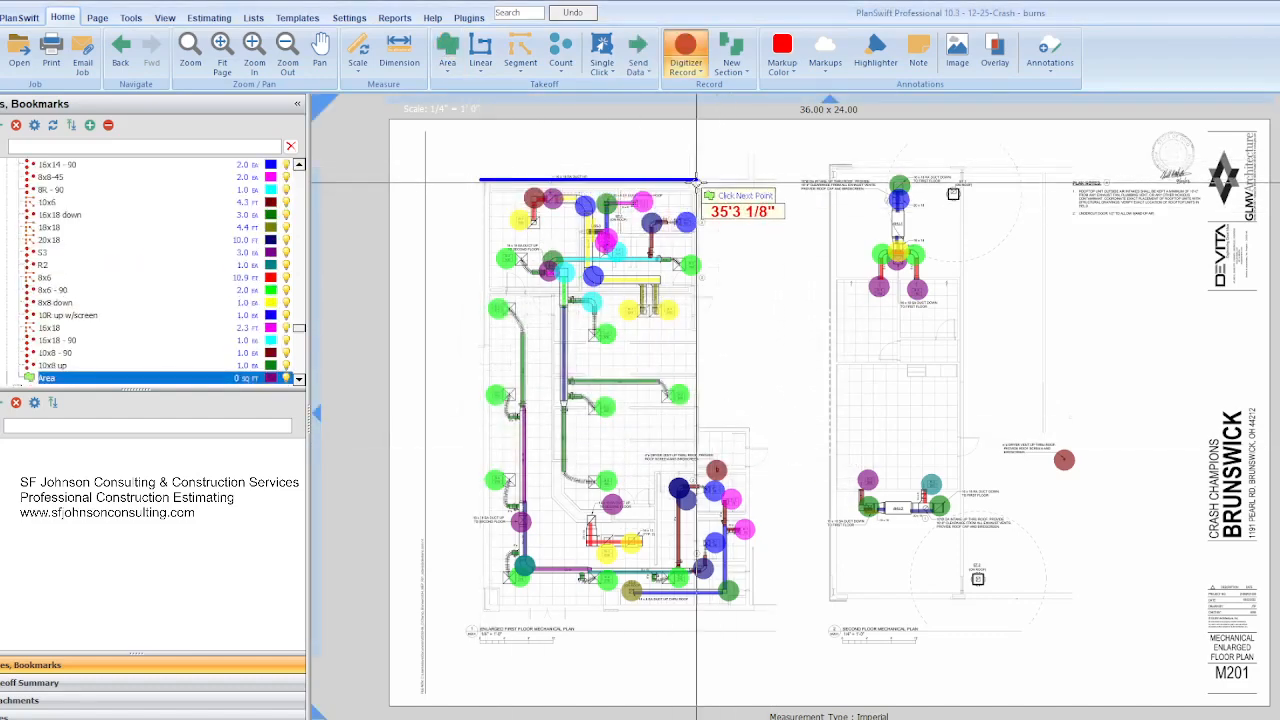
left_click(770, 436)
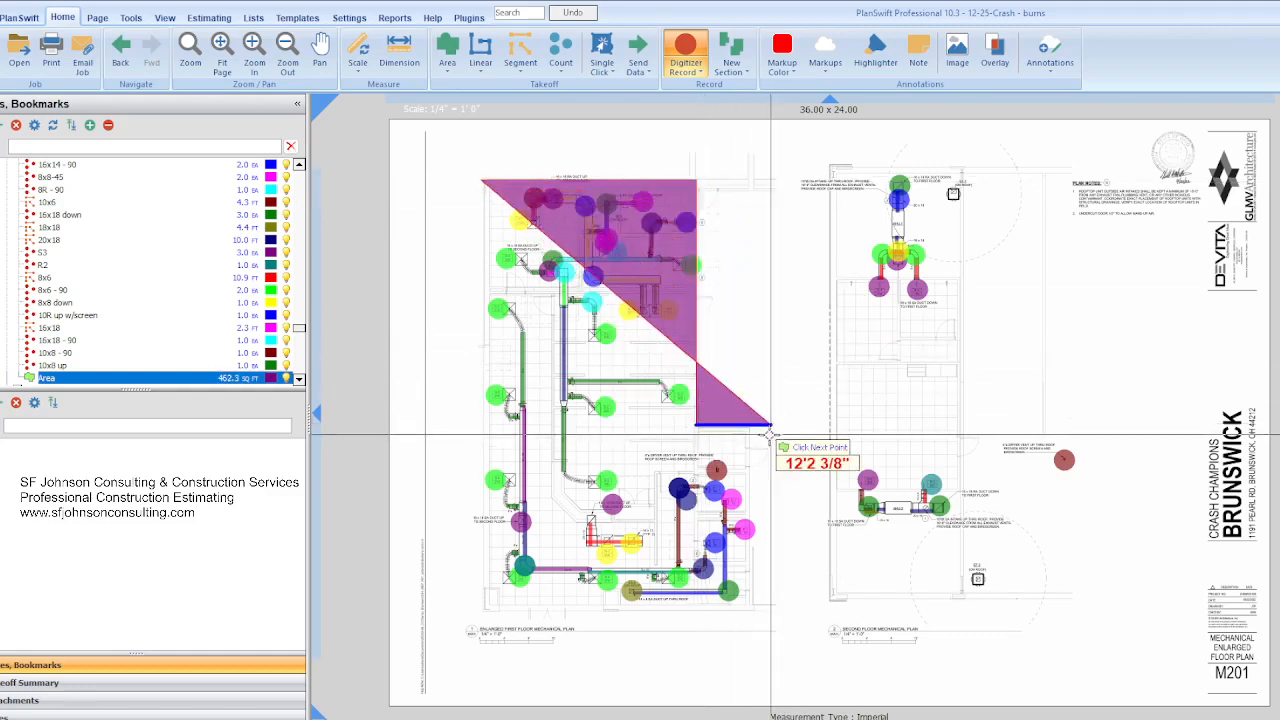
left_click(750, 608)
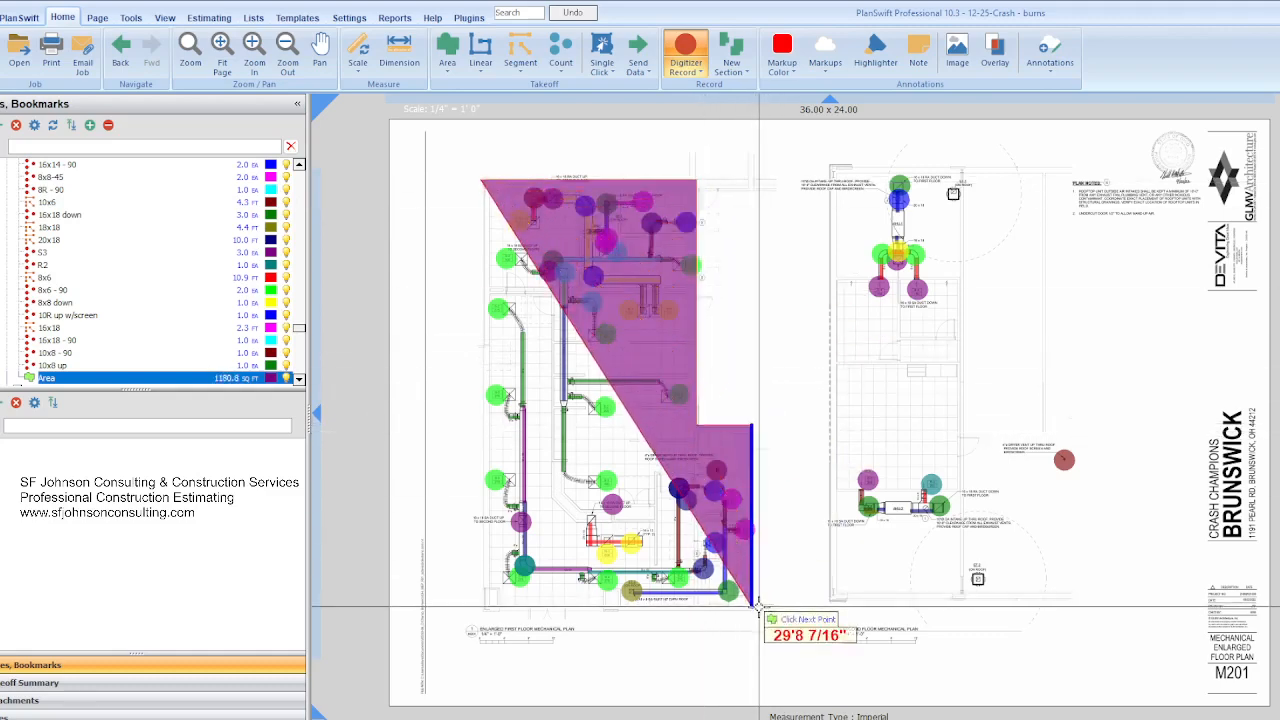
left_click(480, 600)
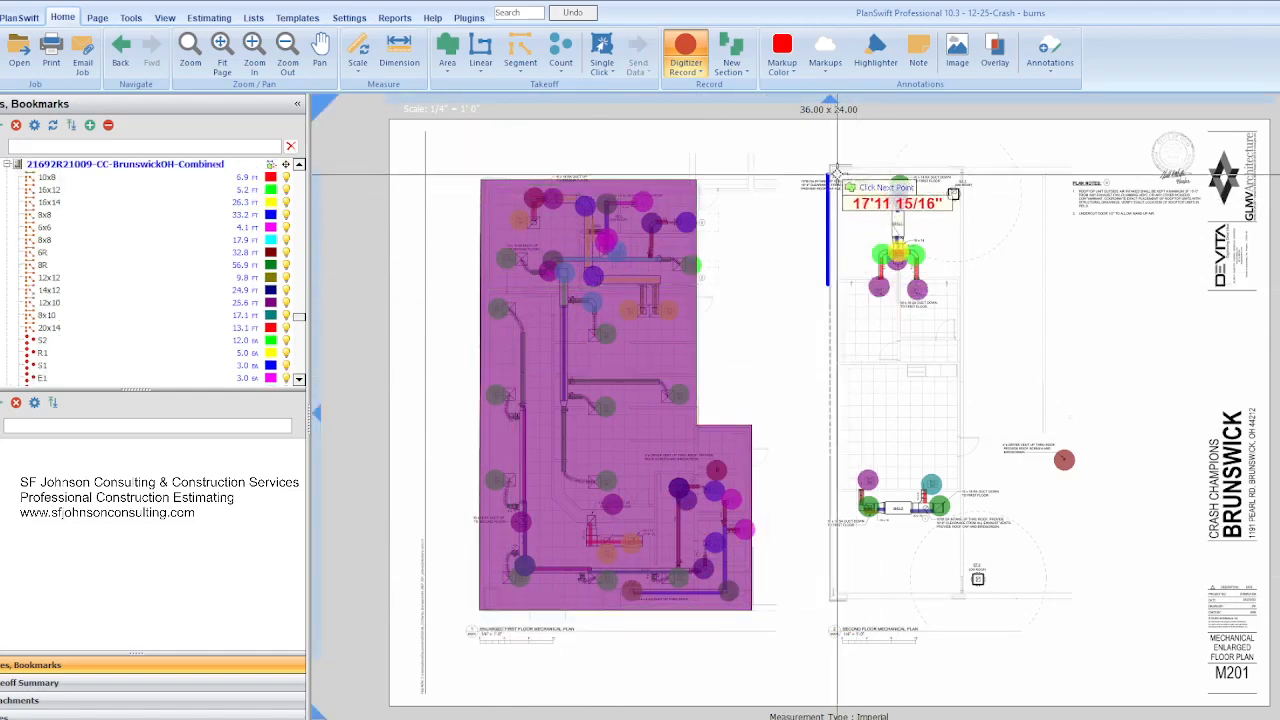
left_click(944, 516)
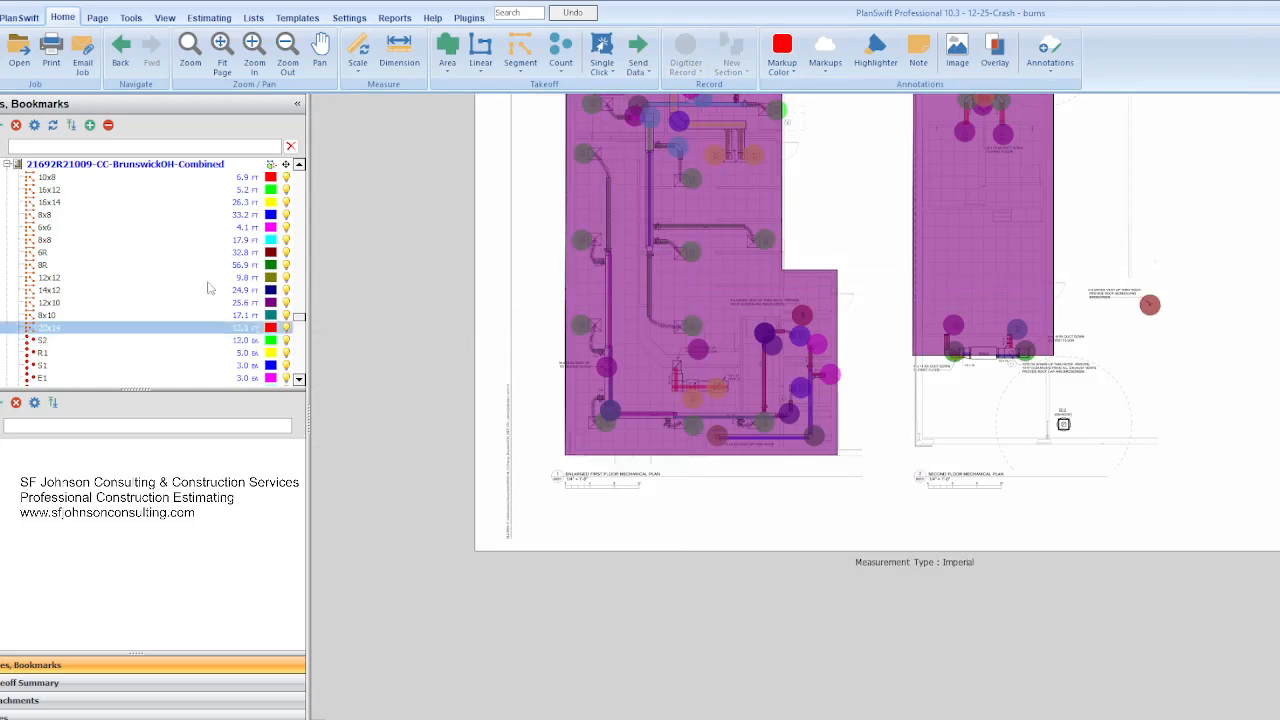
- Scroll the takeoff tree to the new Area item, then bring the Excel bid sheet forward
scroll("down", 3)
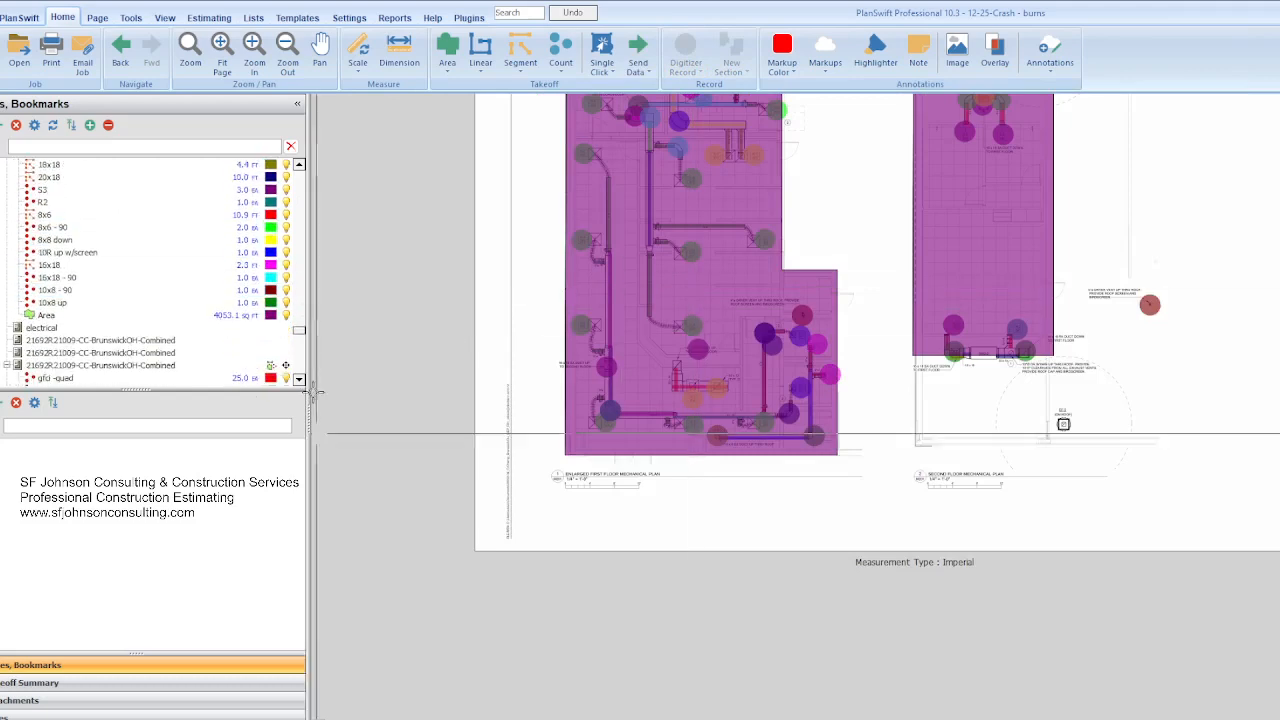
left_click(46, 316)
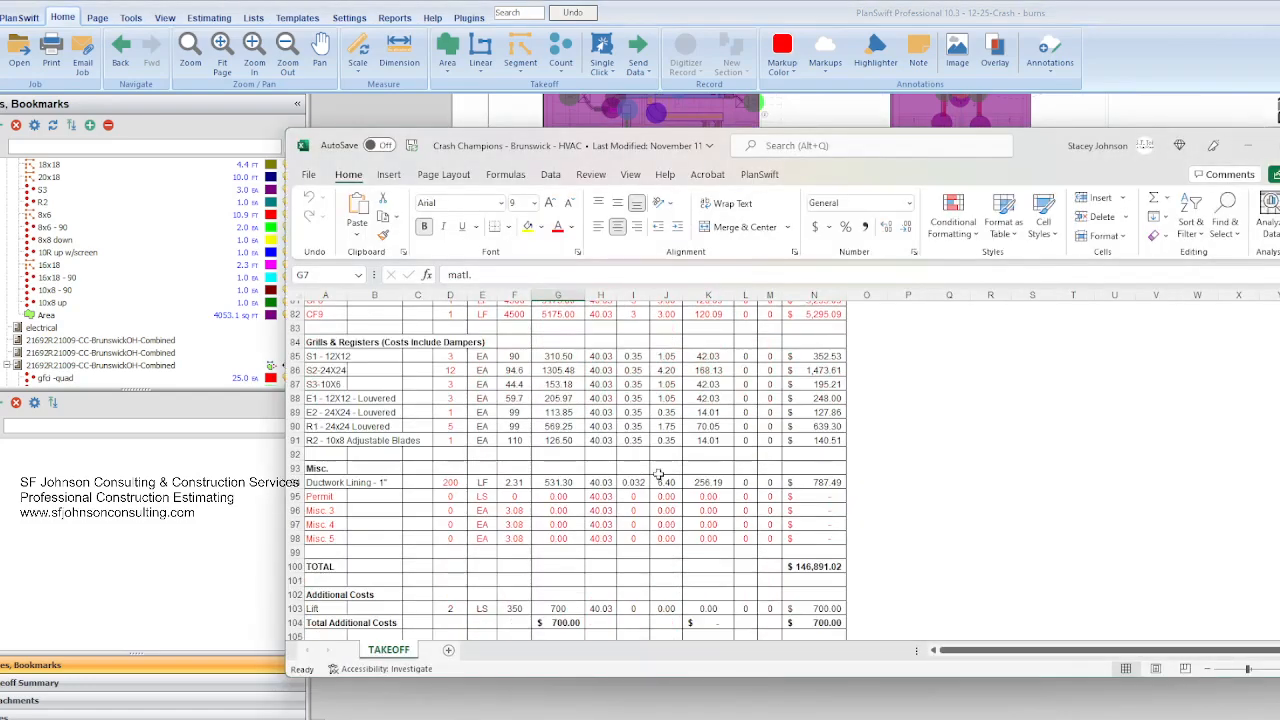
scroll("down", 3)
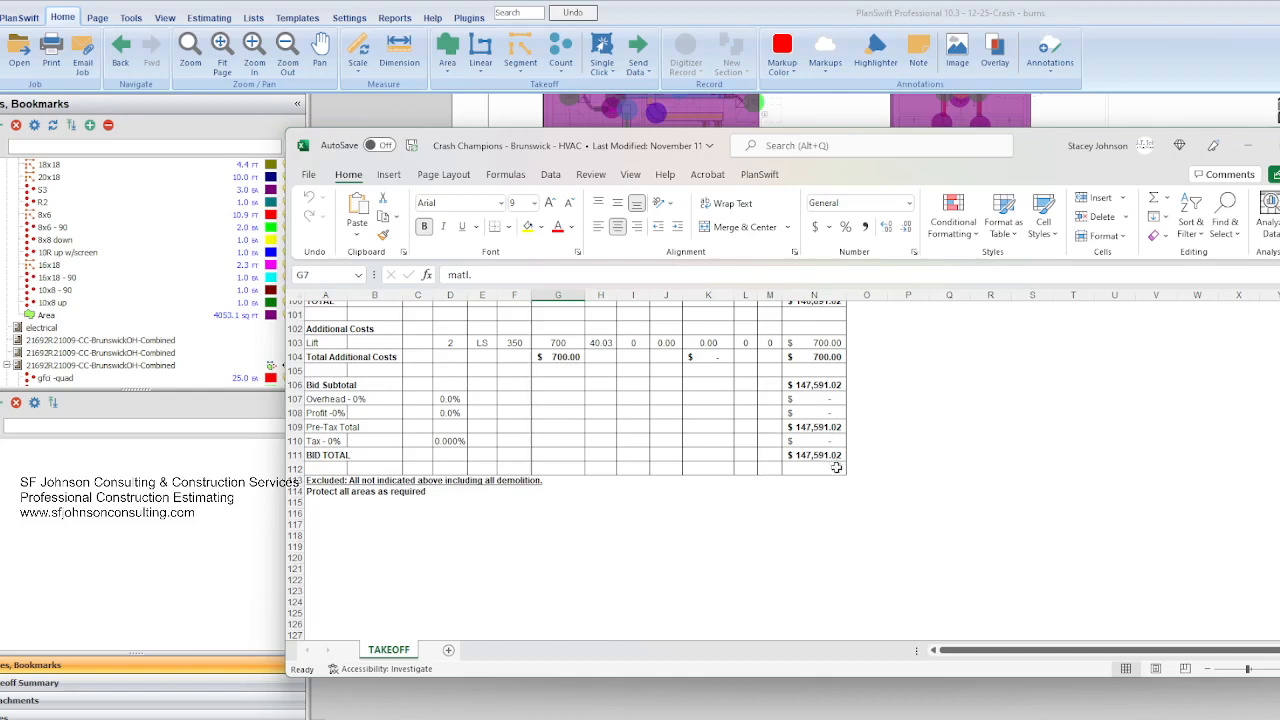
mouse_move(784, 450)
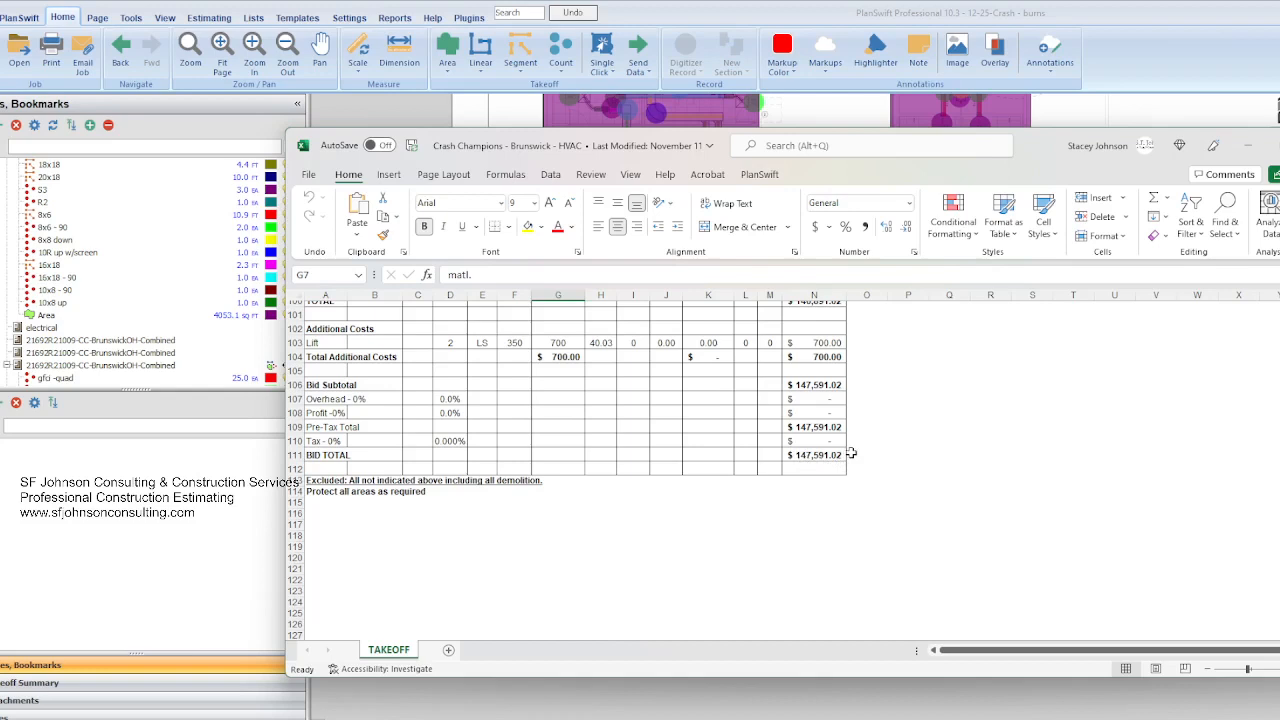
mouse_move(784, 460)
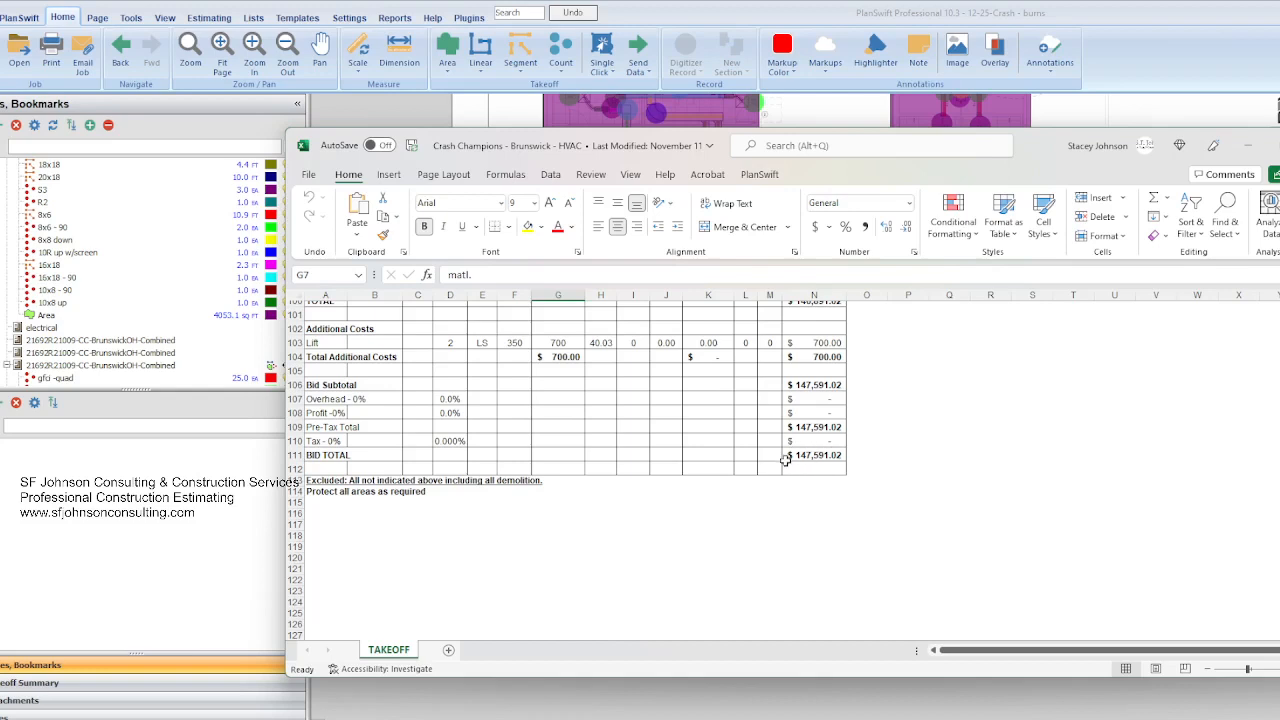
mouse_move(800, 456)
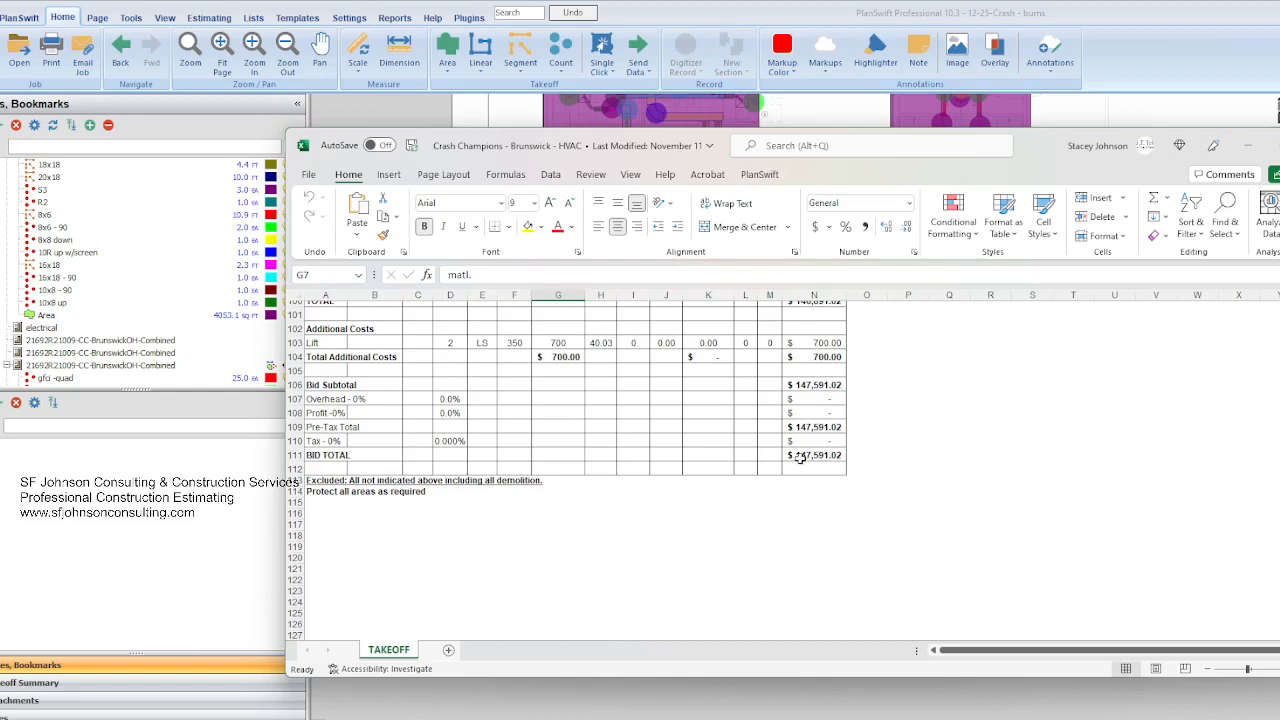
mouse_move(716, 446)
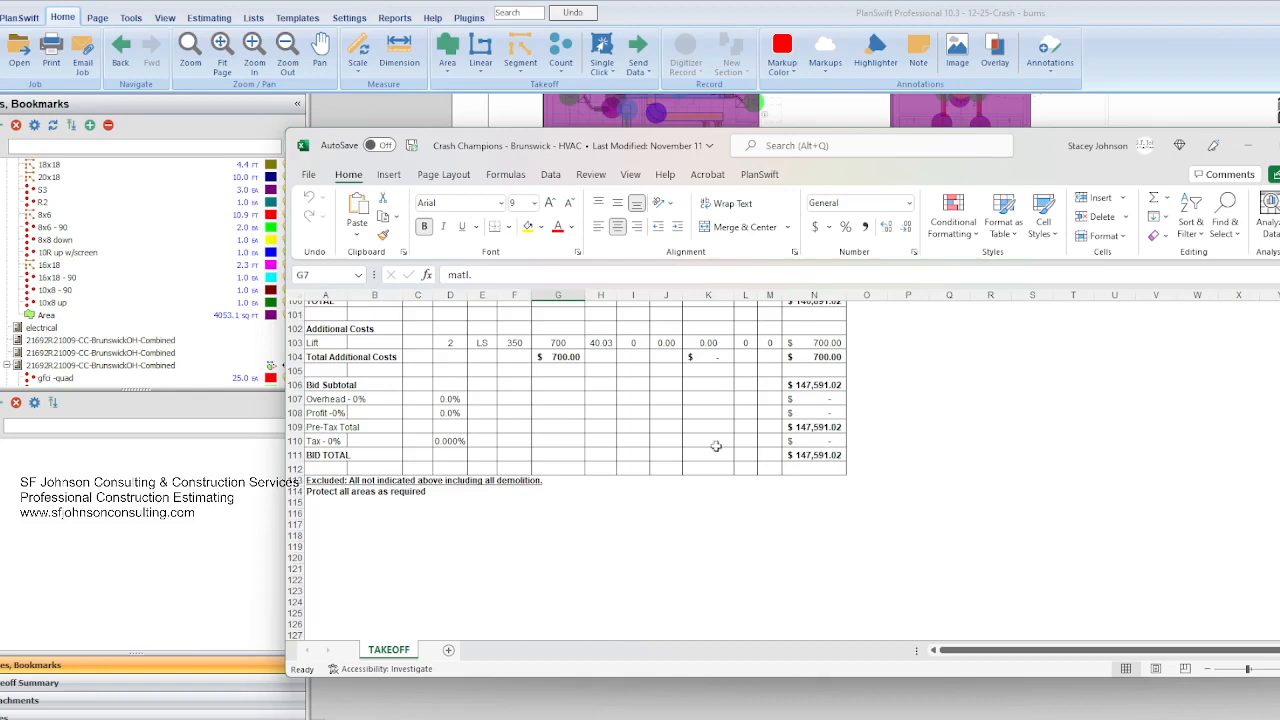
mouse_move(700, 444)
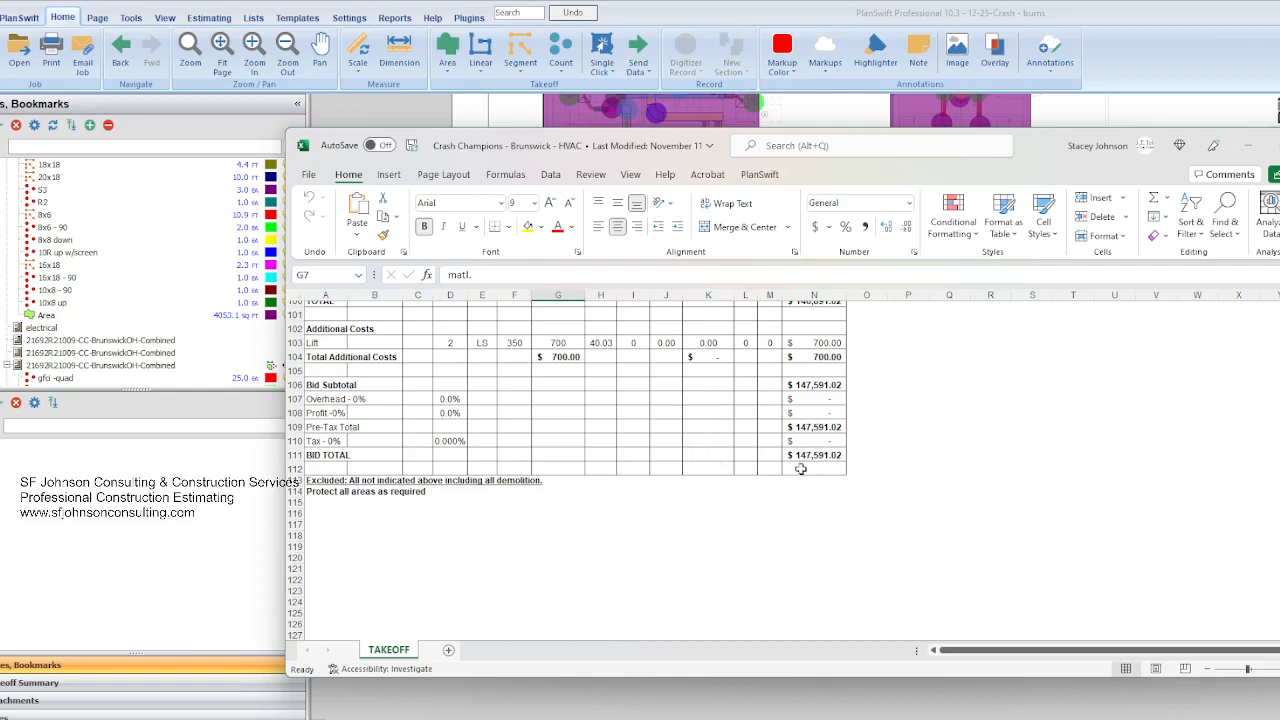
mouse_move(842, 452)
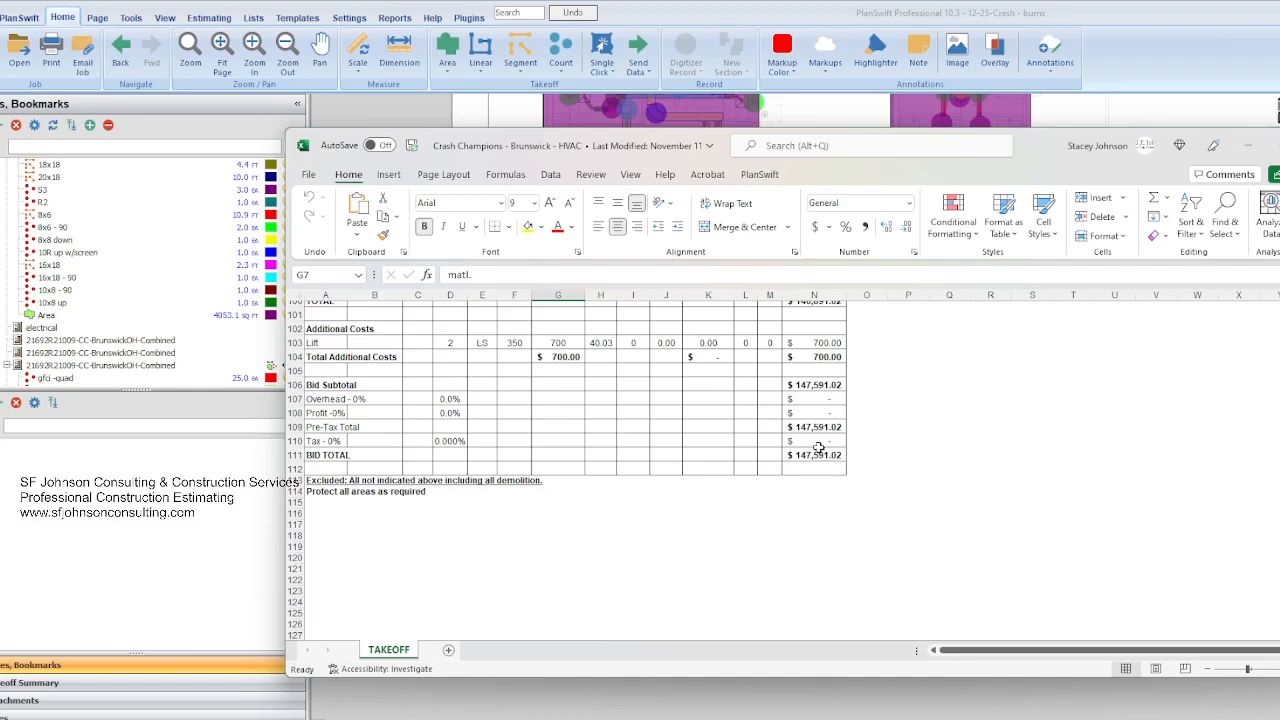
mouse_move(820, 456)
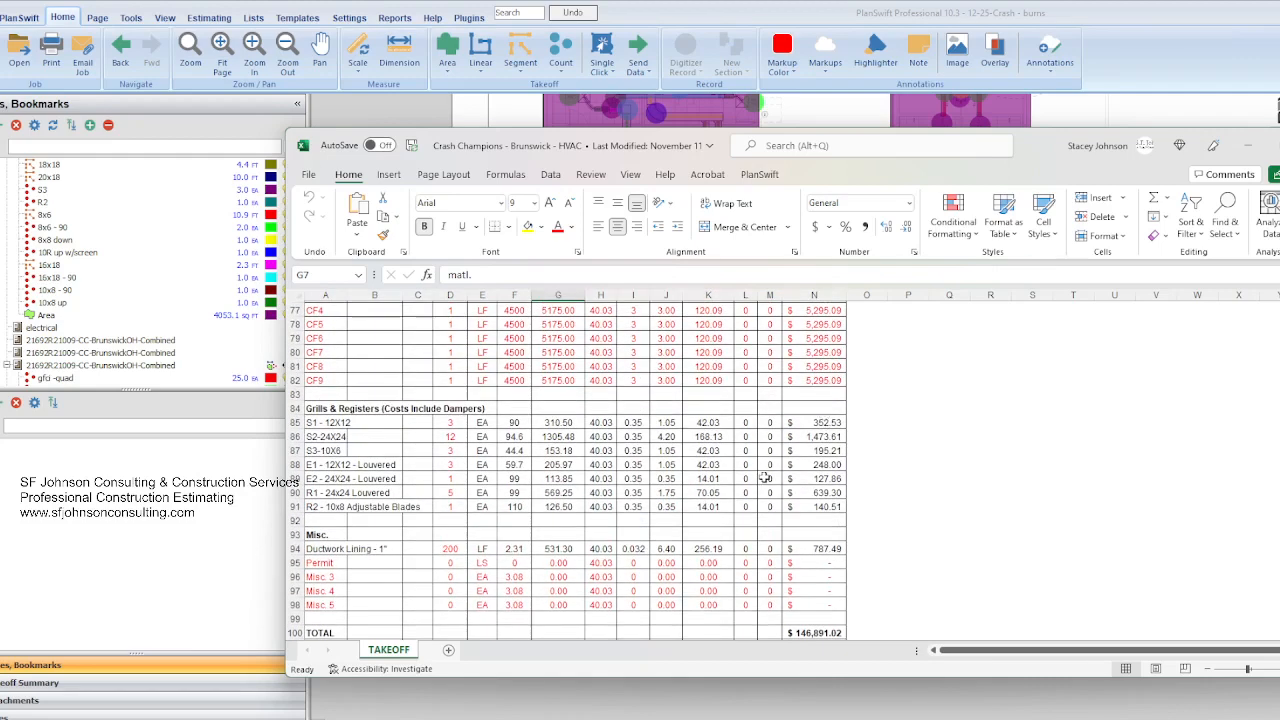
mouse_move(860, 584)
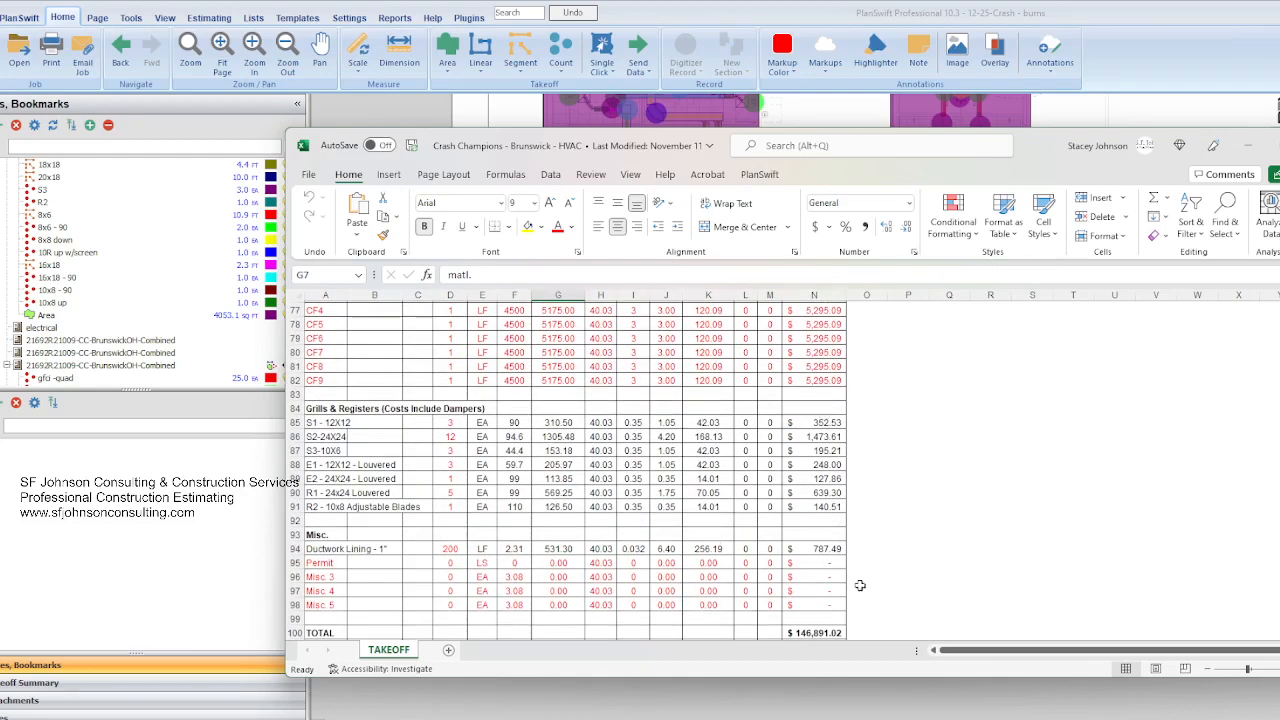